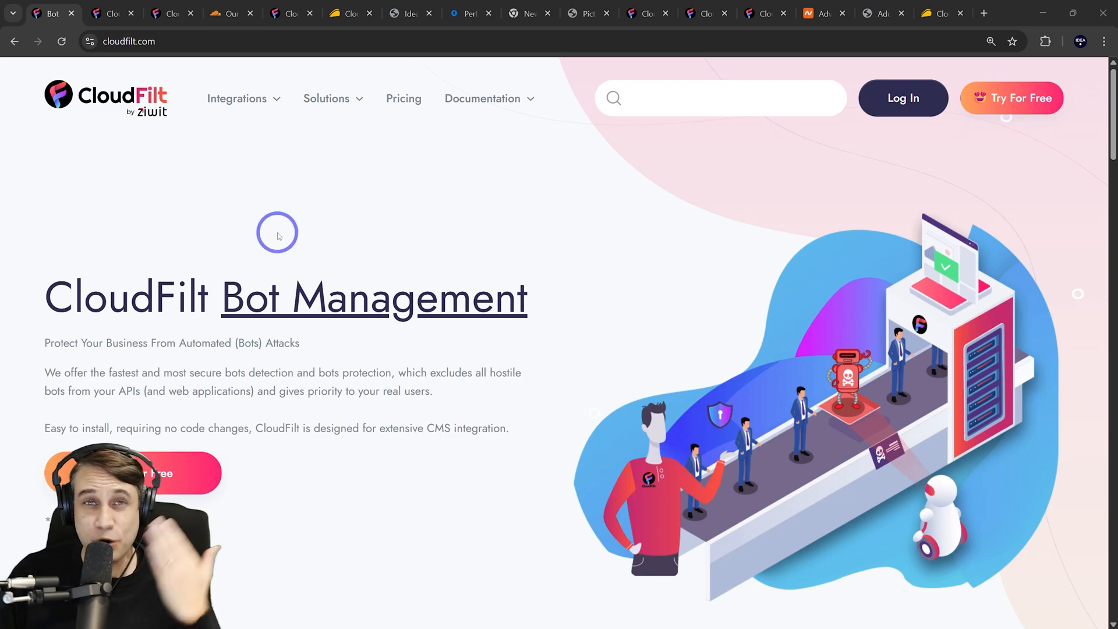
mouse_move(251, 226)
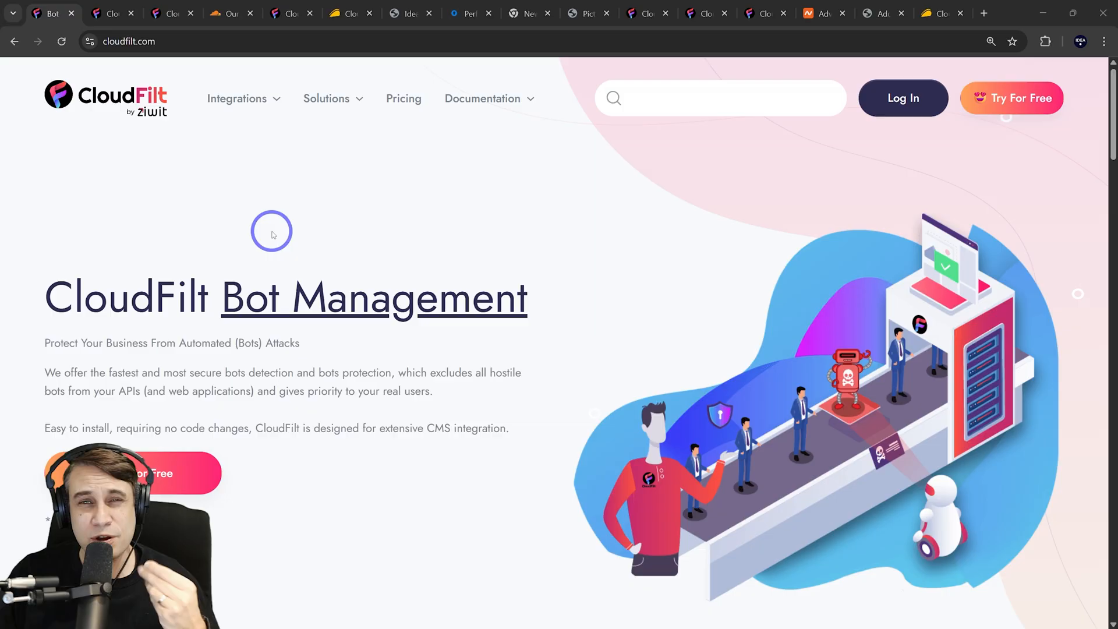
mouse_move(412, 322)
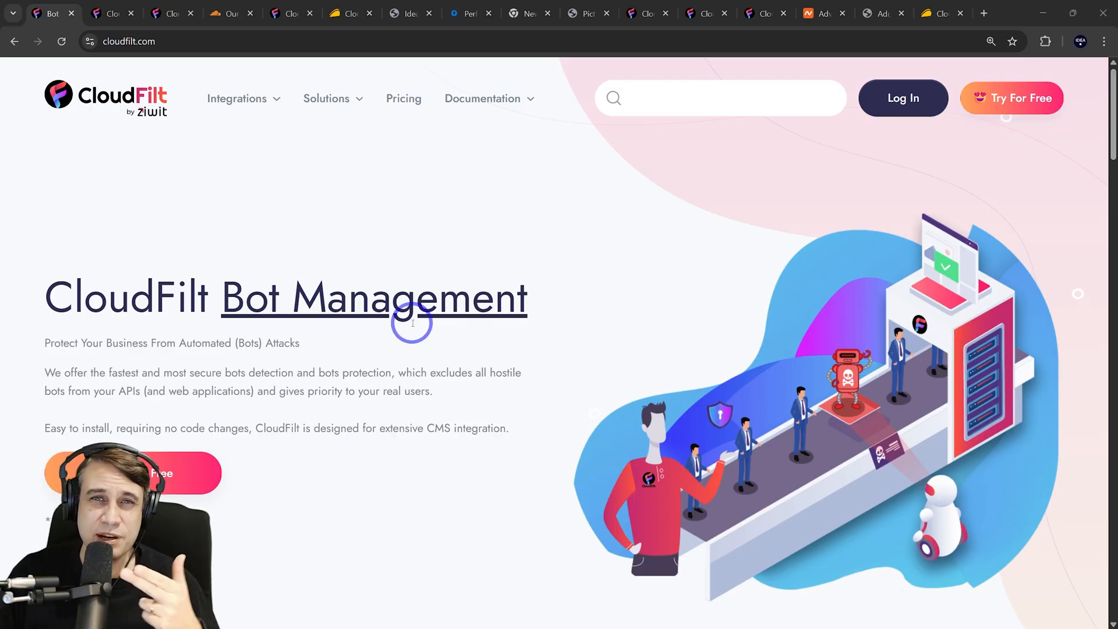
mouse_move(269, 233)
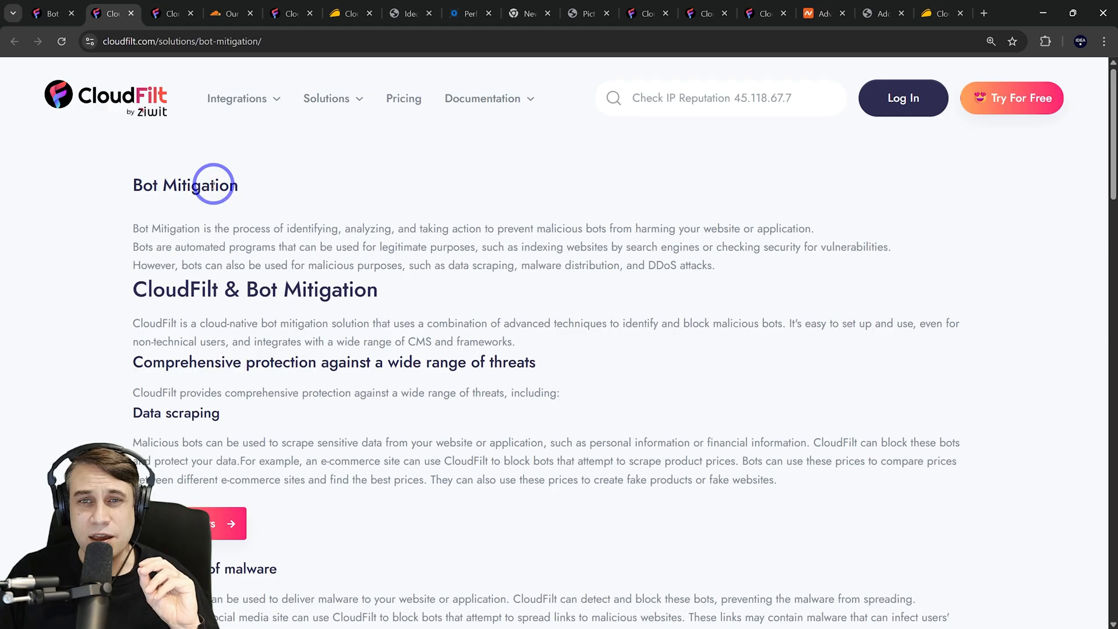
mouse_move(356, 228)
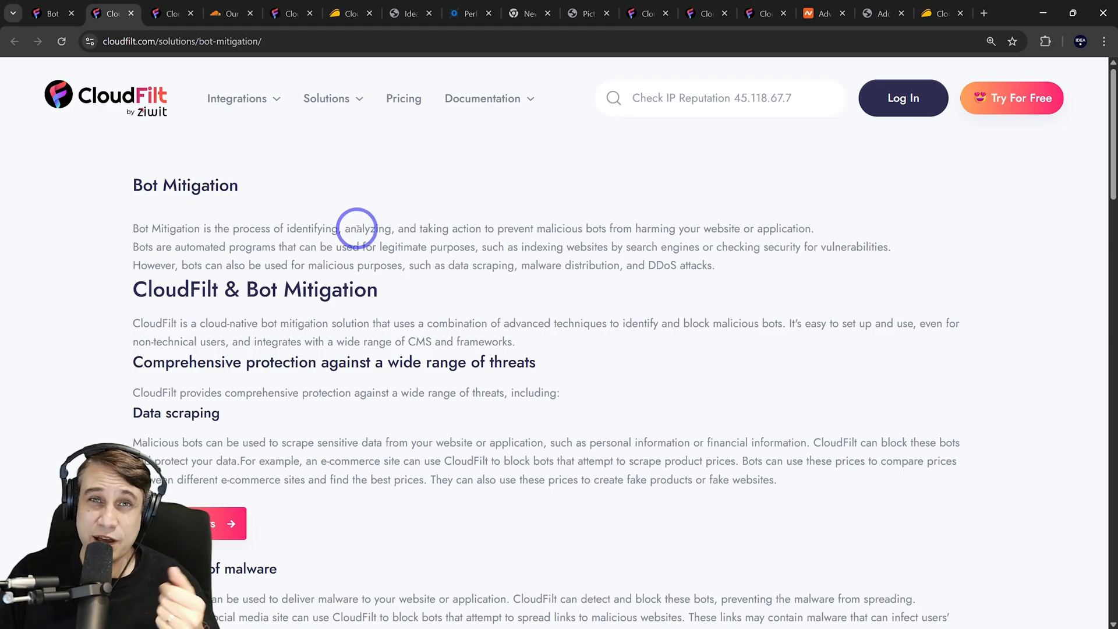
mouse_move(328, 179)
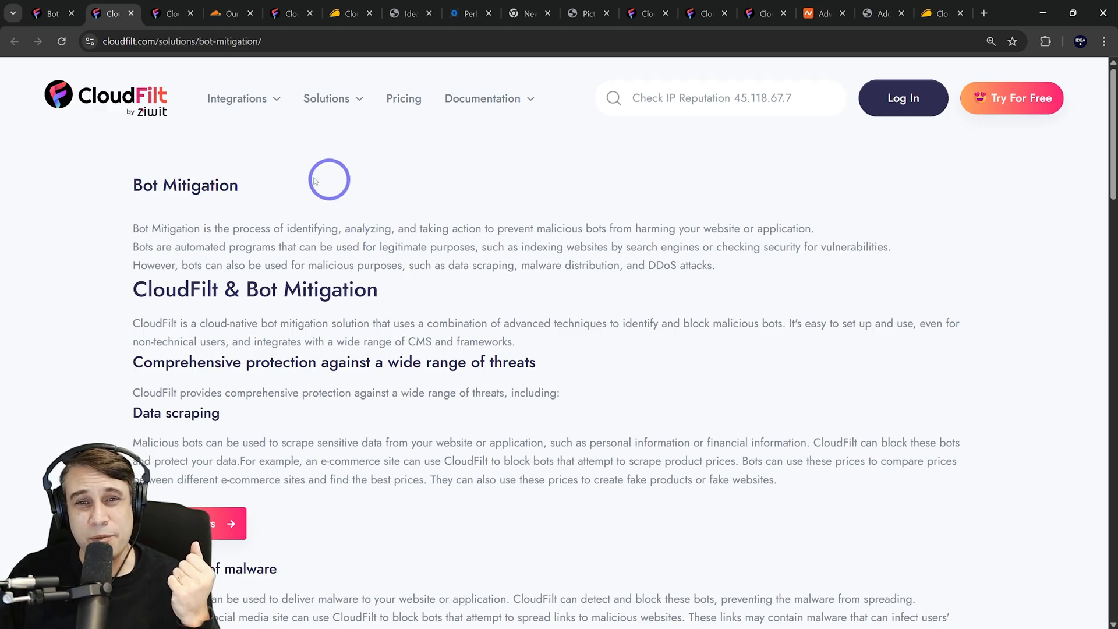
mouse_move(115, 169)
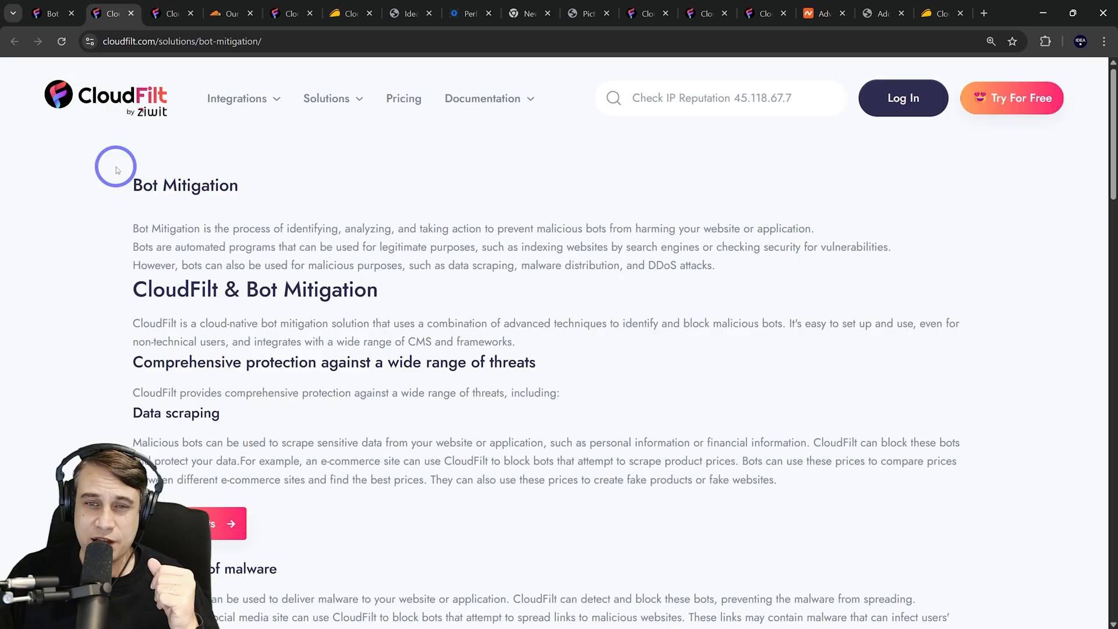
Scroll through the Bot Mitigation threat sections (malware, DDoS, fake accounts) and back to the top.
scroll("down", 3)
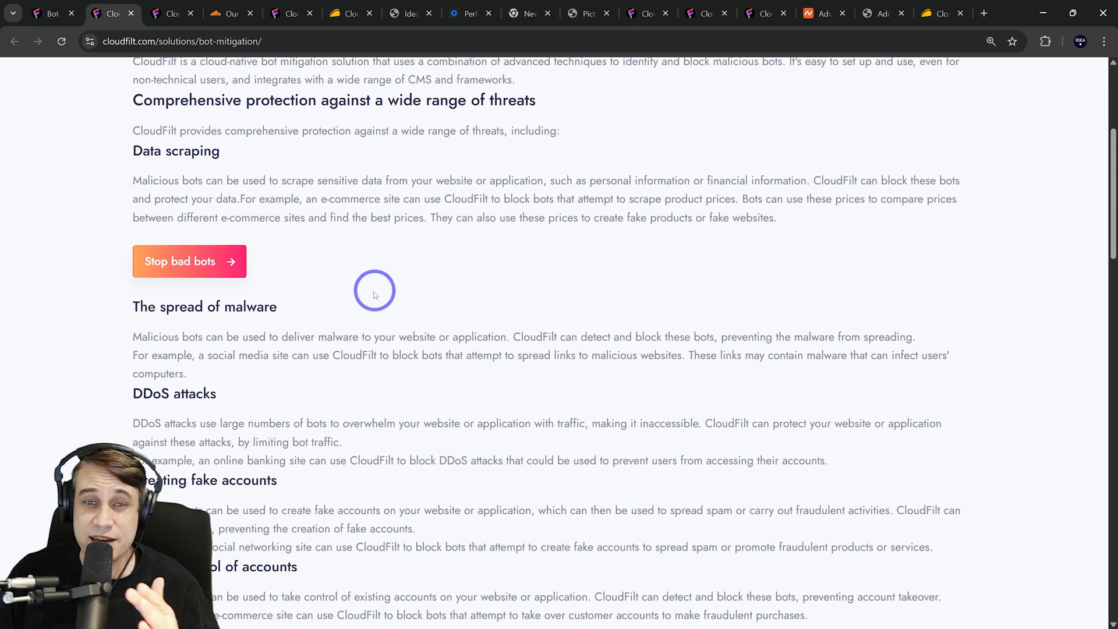
scroll("down", 3)
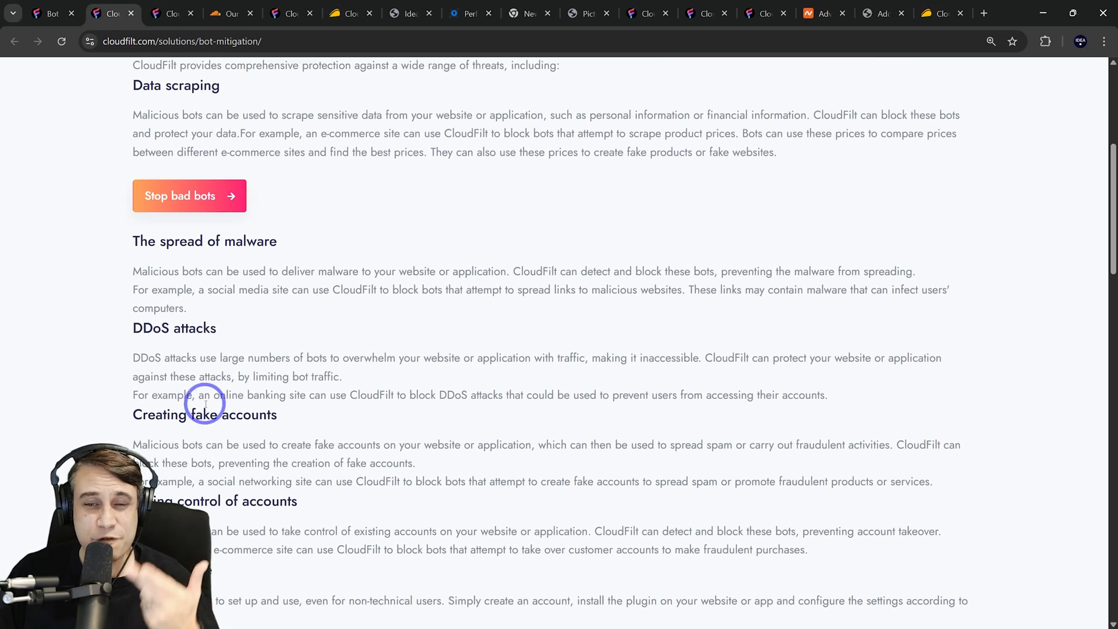
scroll("up", 3)
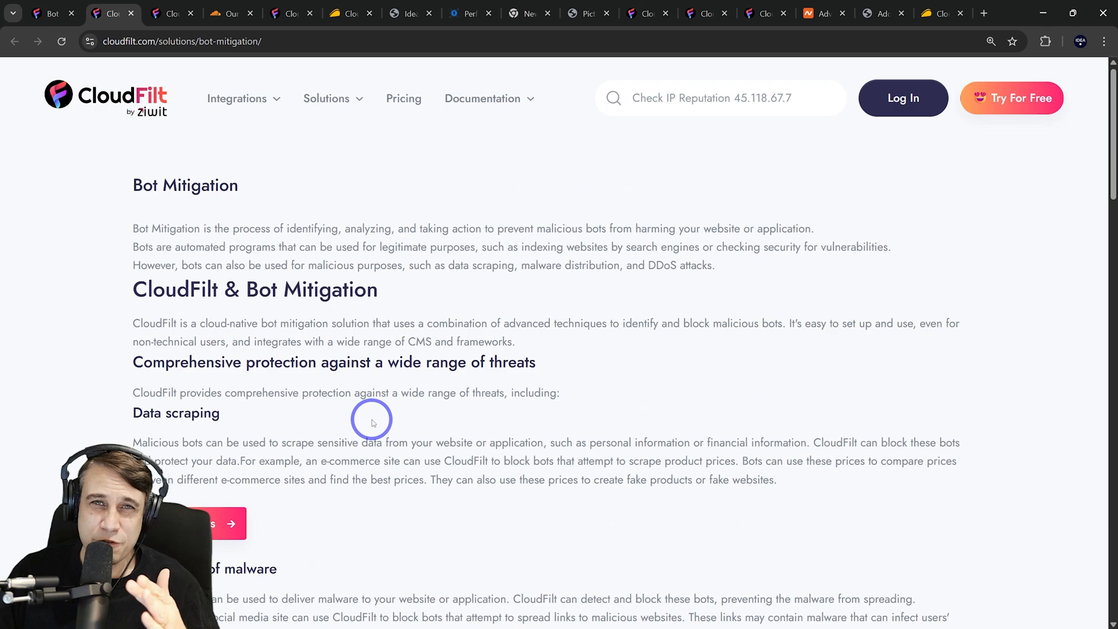
mouse_move(235, 205)
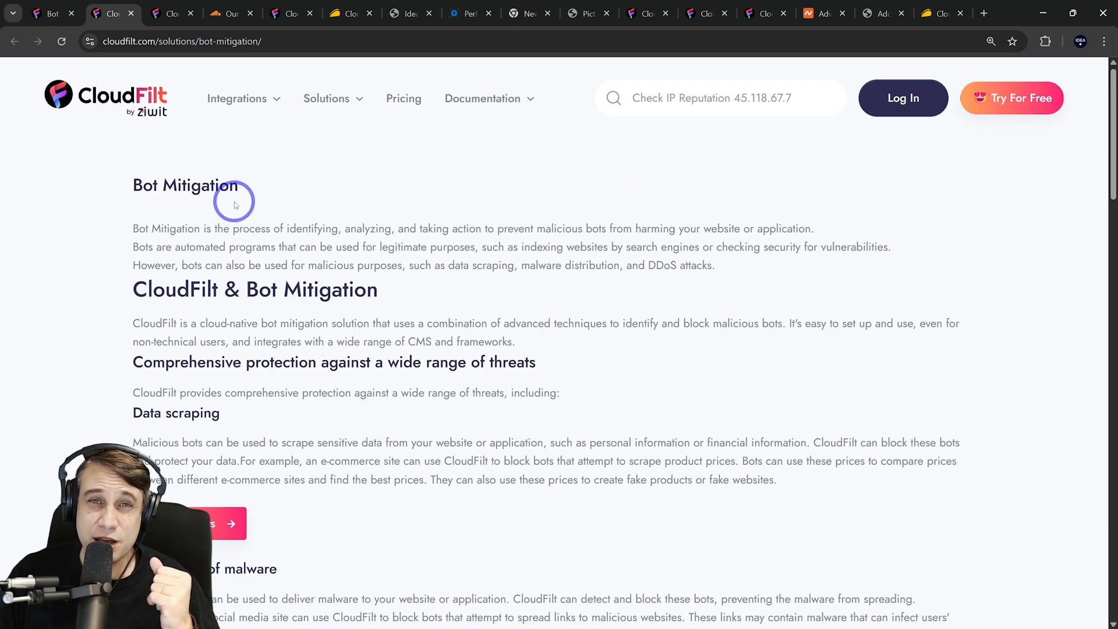
mouse_move(239, 264)
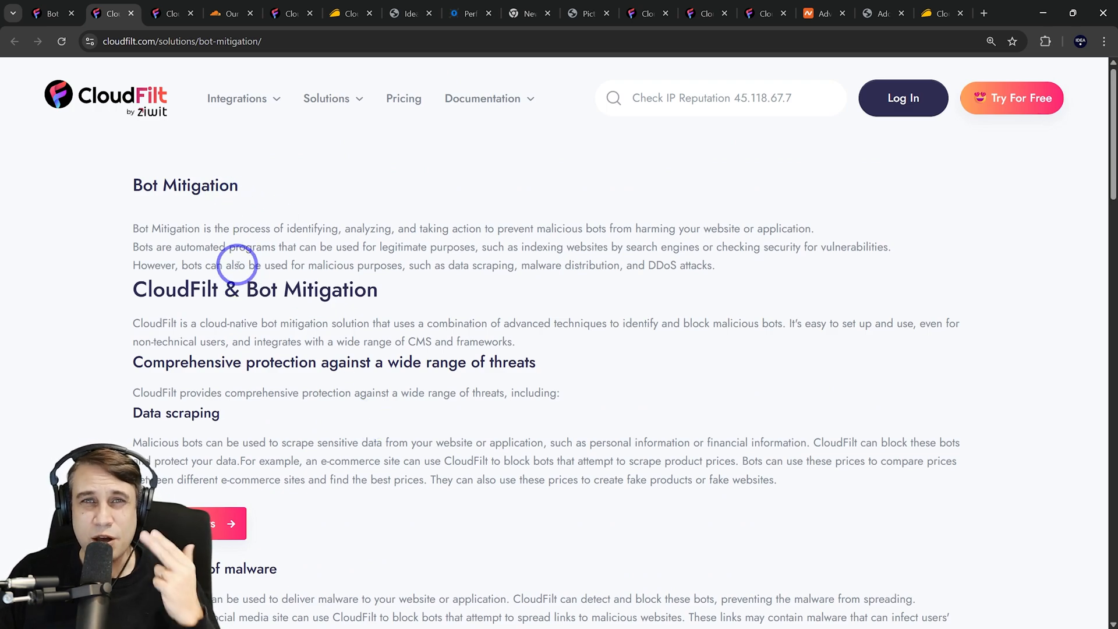
Show the CloudFilt plan cards: Free $0, Pro $29 and Business $89.
left_click(403, 98)
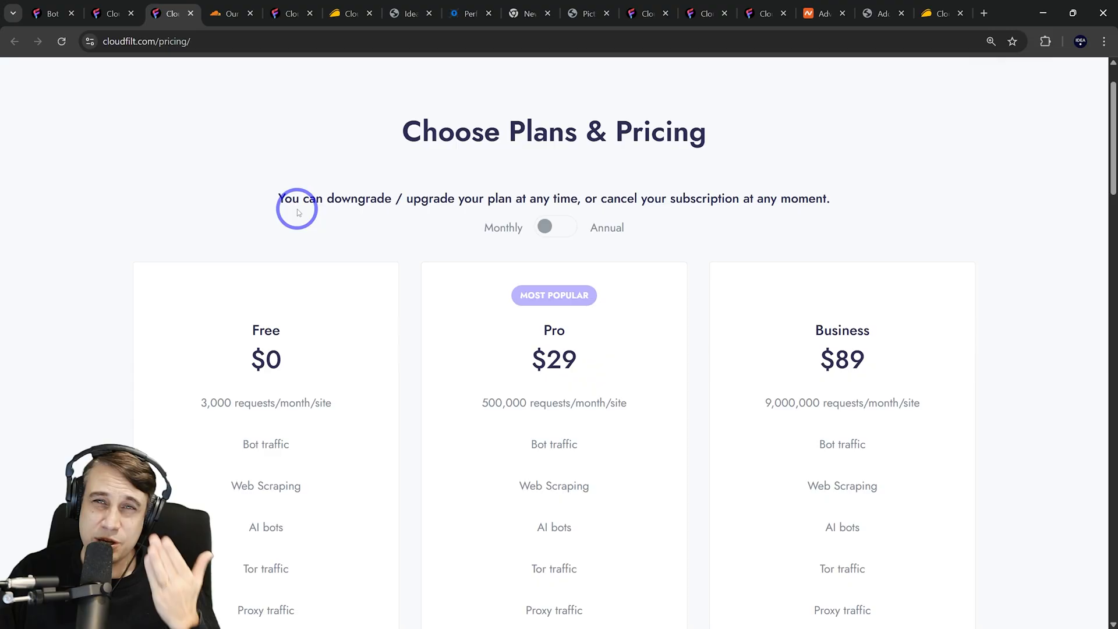
scroll("down", 3)
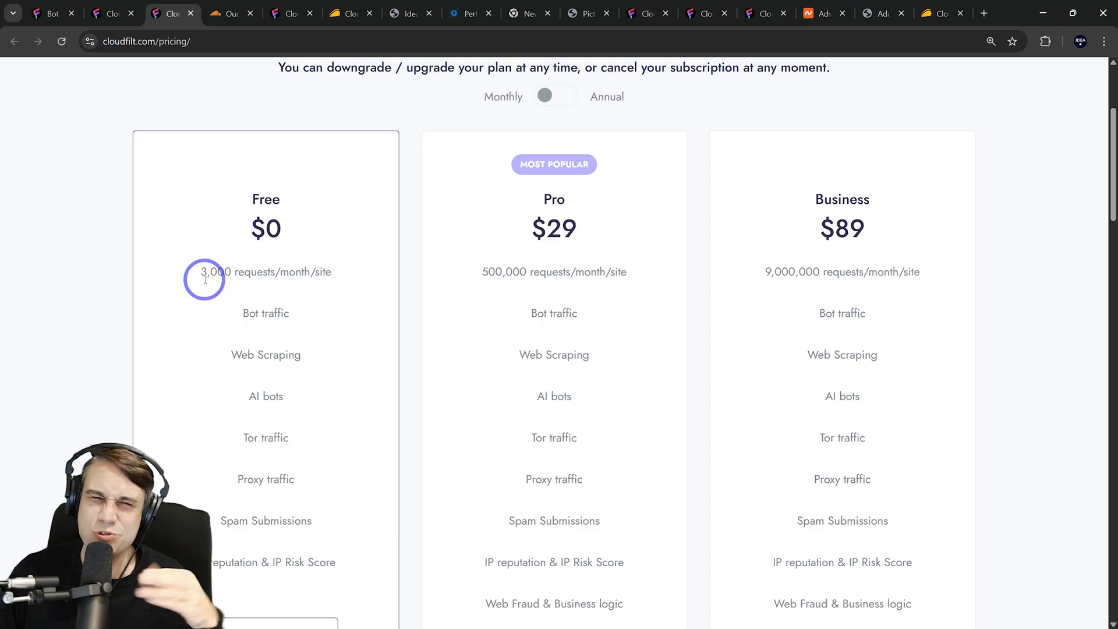
mouse_move(308, 300)
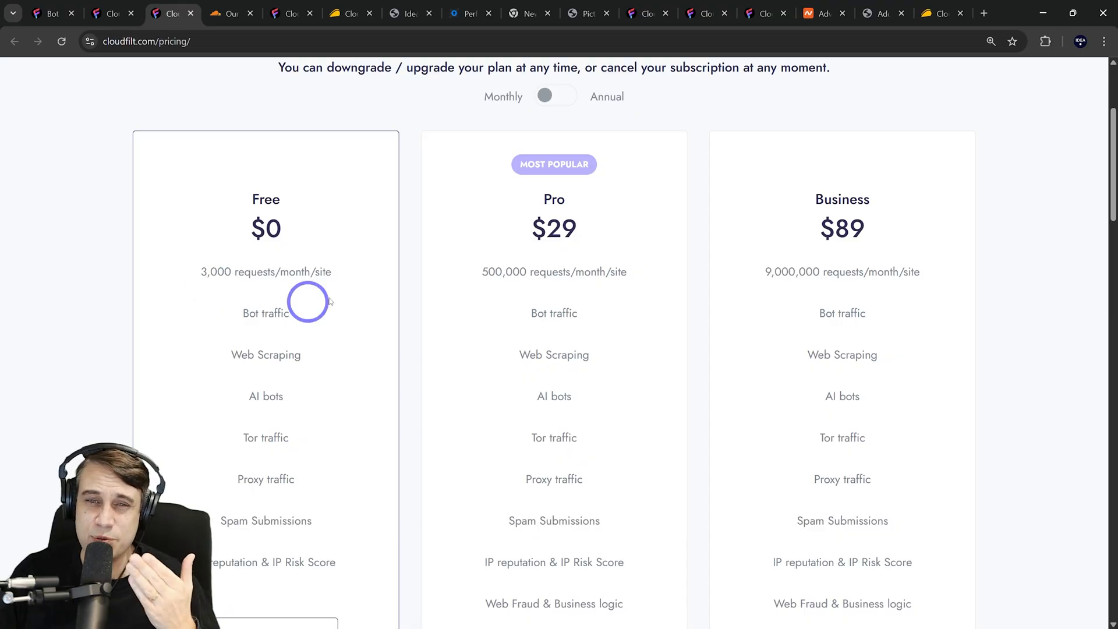
mouse_move(269, 253)
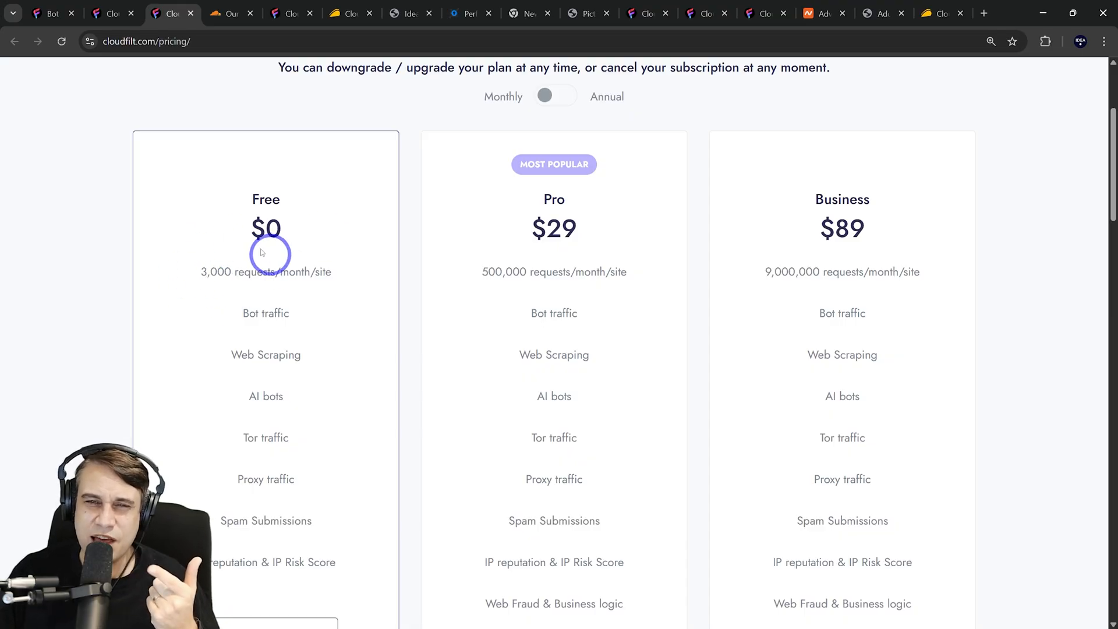
mouse_move(554, 264)
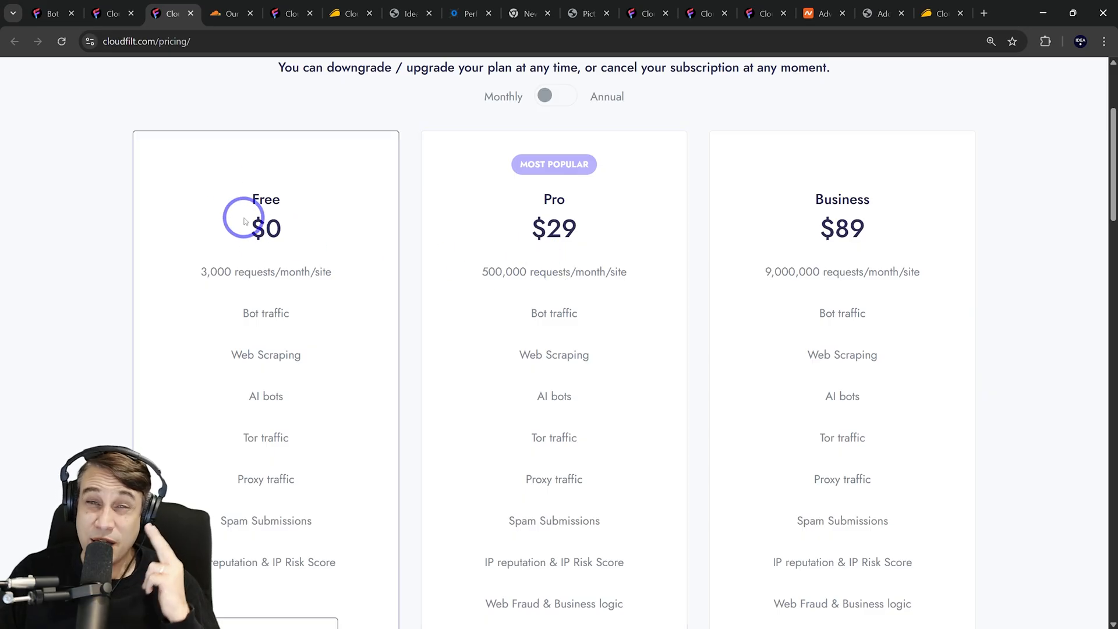
Show AppSumo's CloudFilt lifetime plan table from 1 Code at $59 to 4 Codes at $236.
left_click(239, 12)
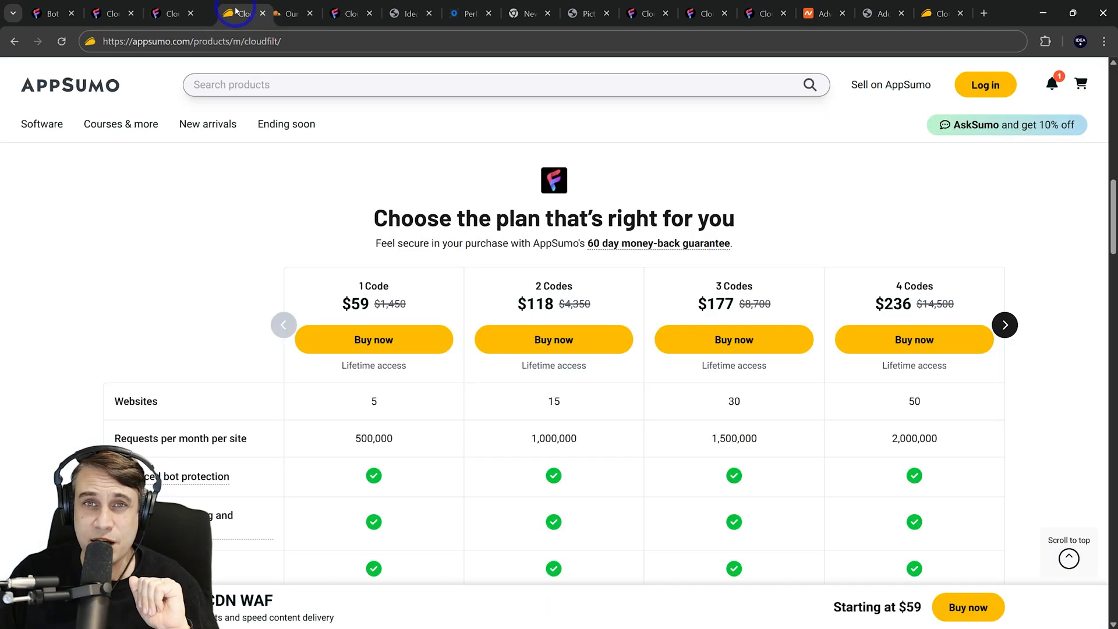
scroll("up", 3)
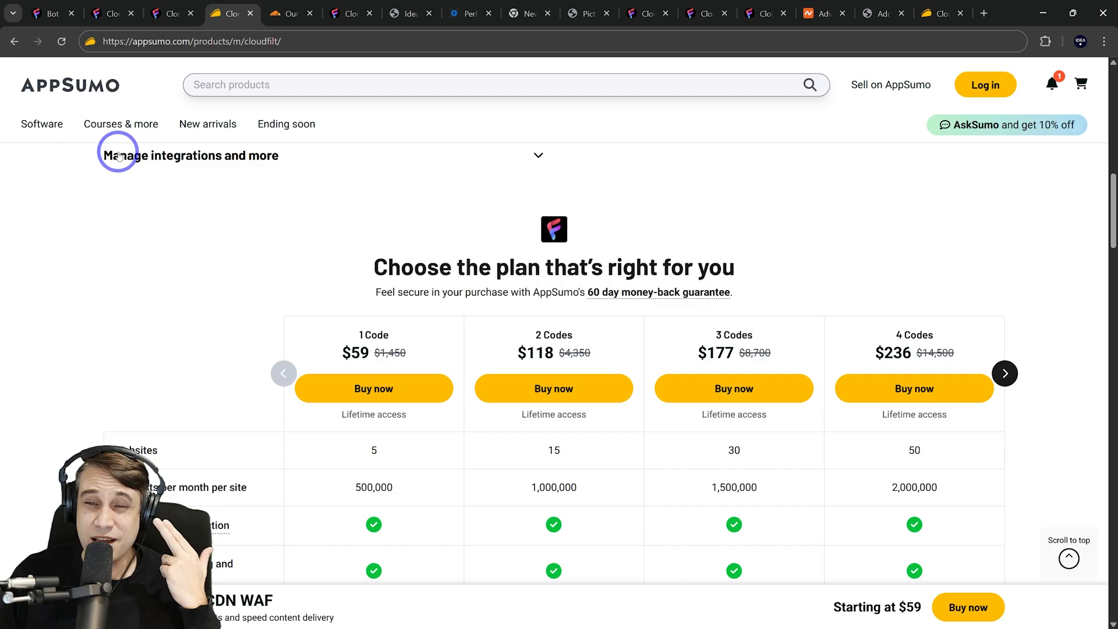
scroll("down", 3)
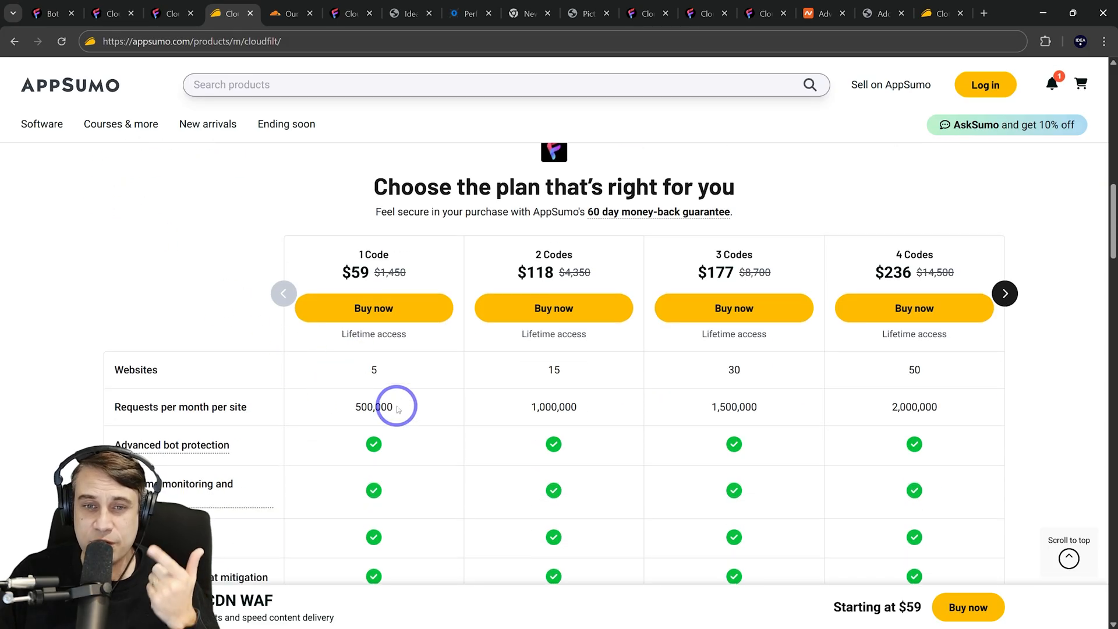
mouse_move(370, 393)
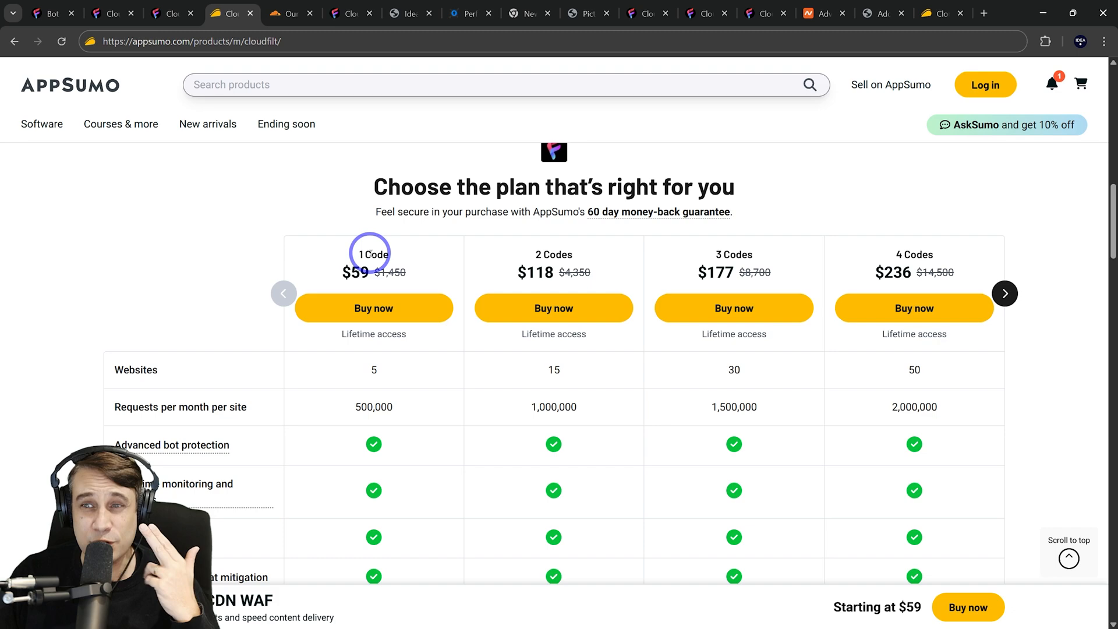
scroll("up", 3)
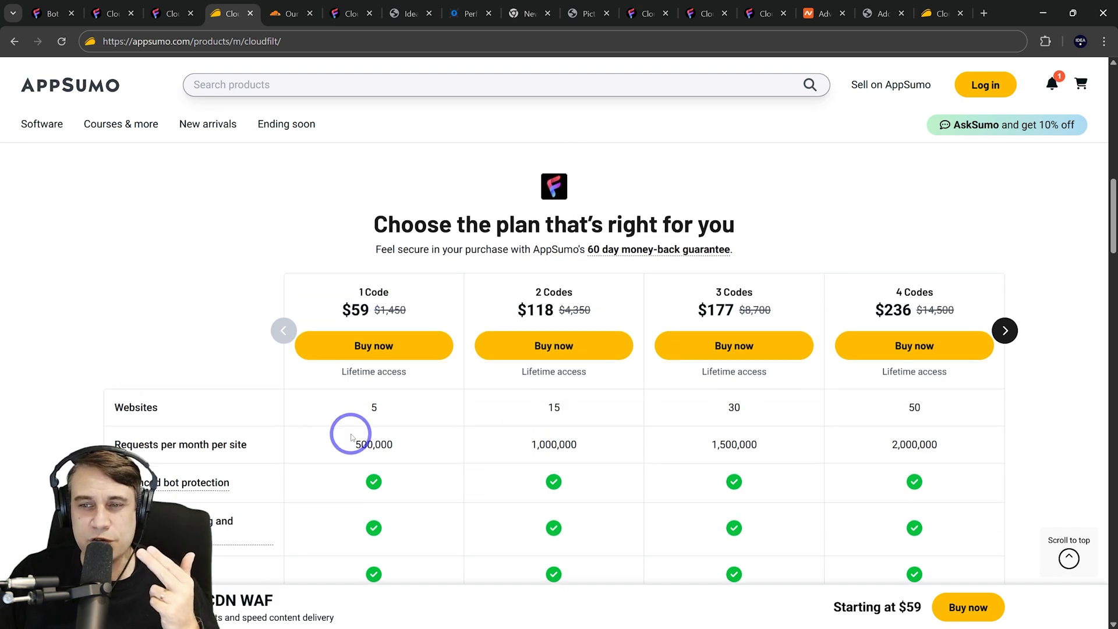
scroll("up", 3)
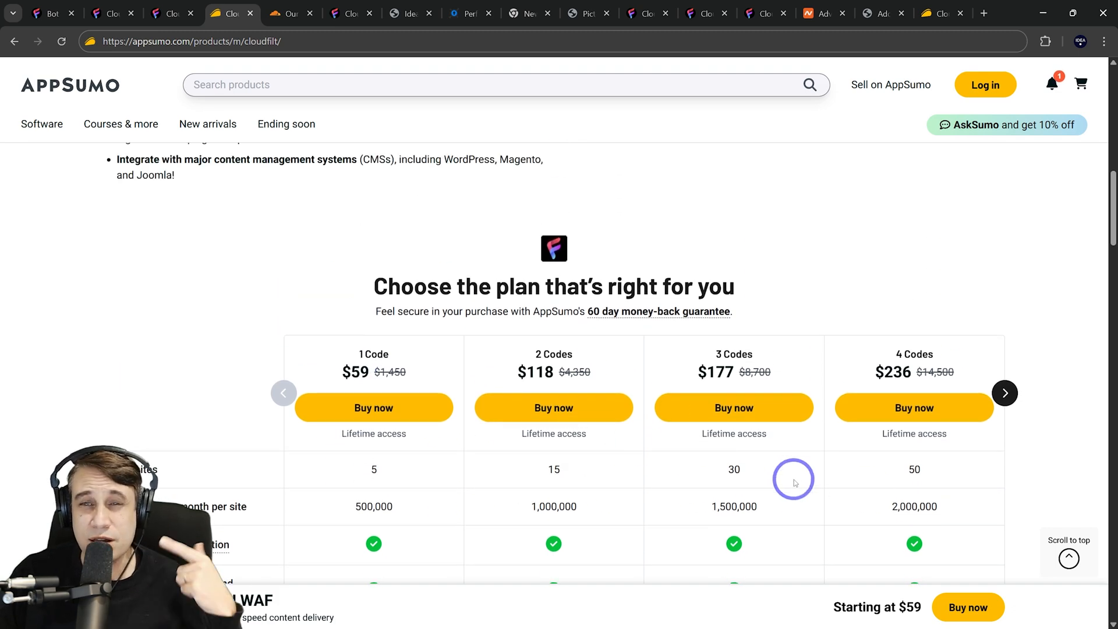
mouse_move(216, 335)
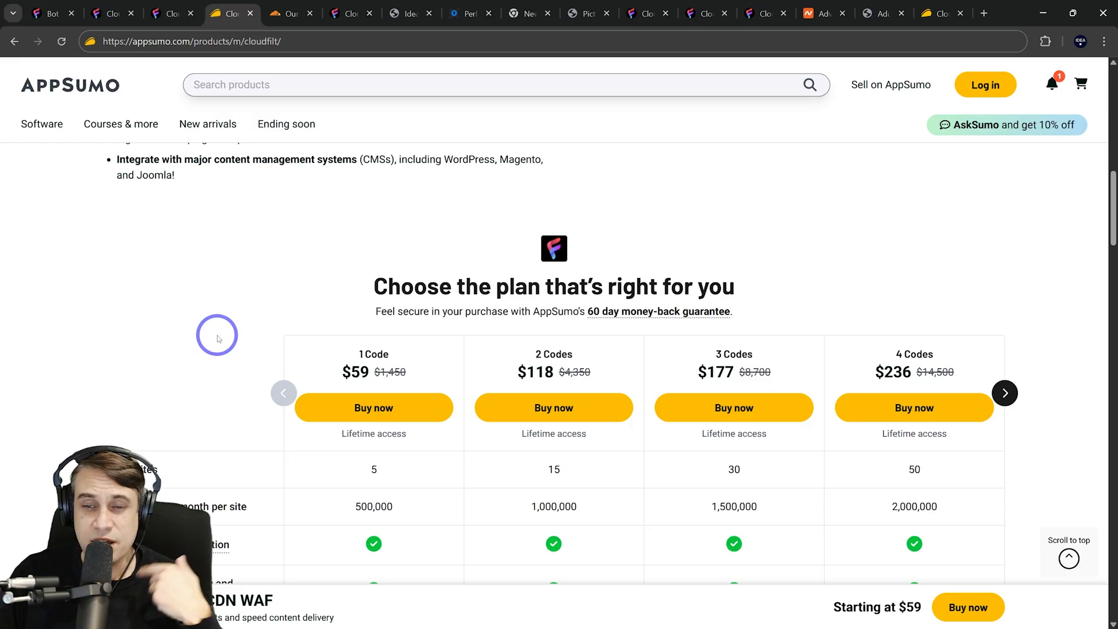
scroll("down", 3)
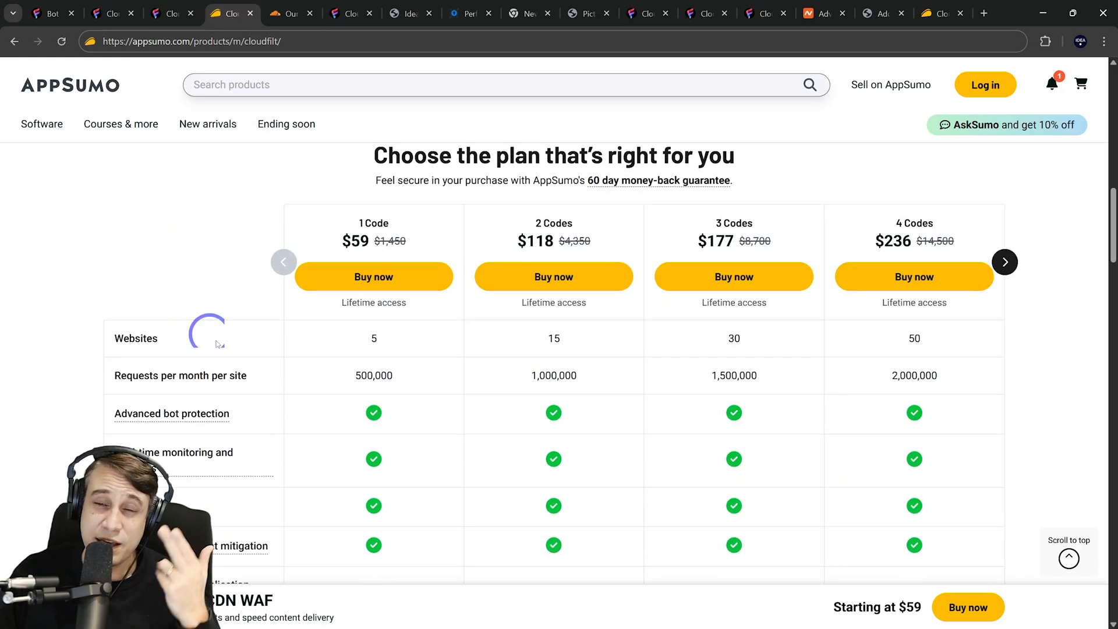
scroll("up", 3)
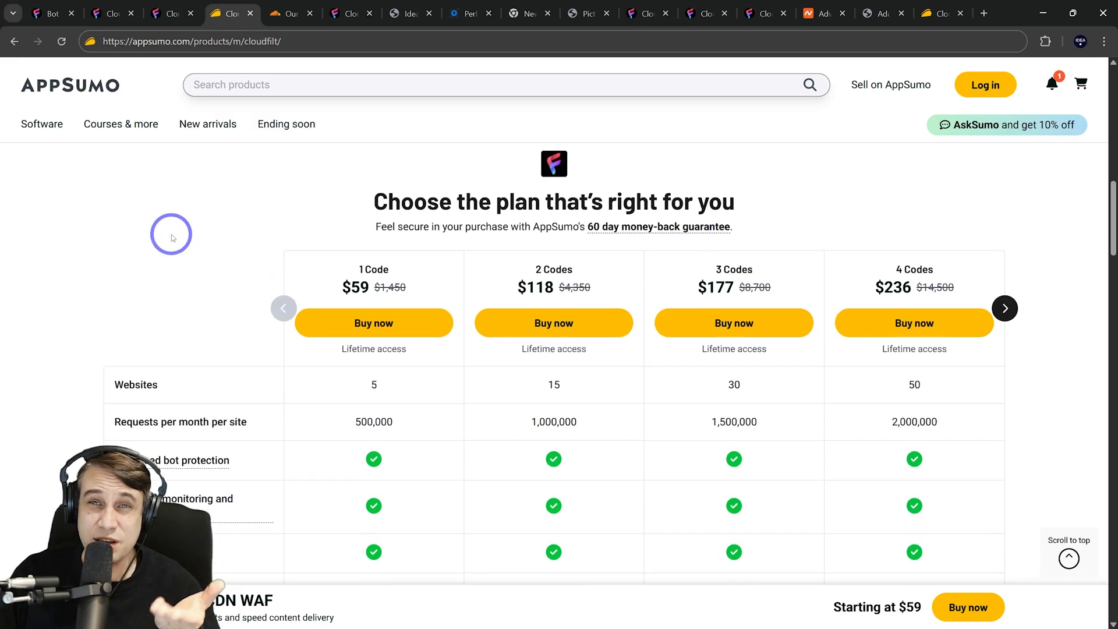
scroll("down", 3)
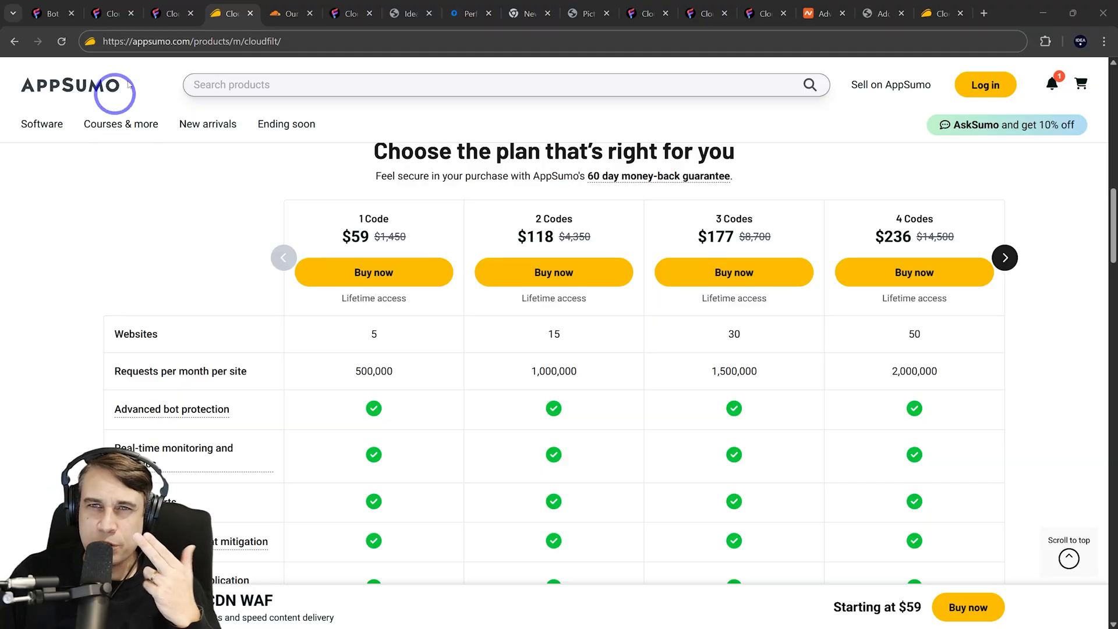
Show Cloudflare's Bot Mitigation row across Free, Pro $20, Business $200 and Enterprise plans.
left_click(289, 13)
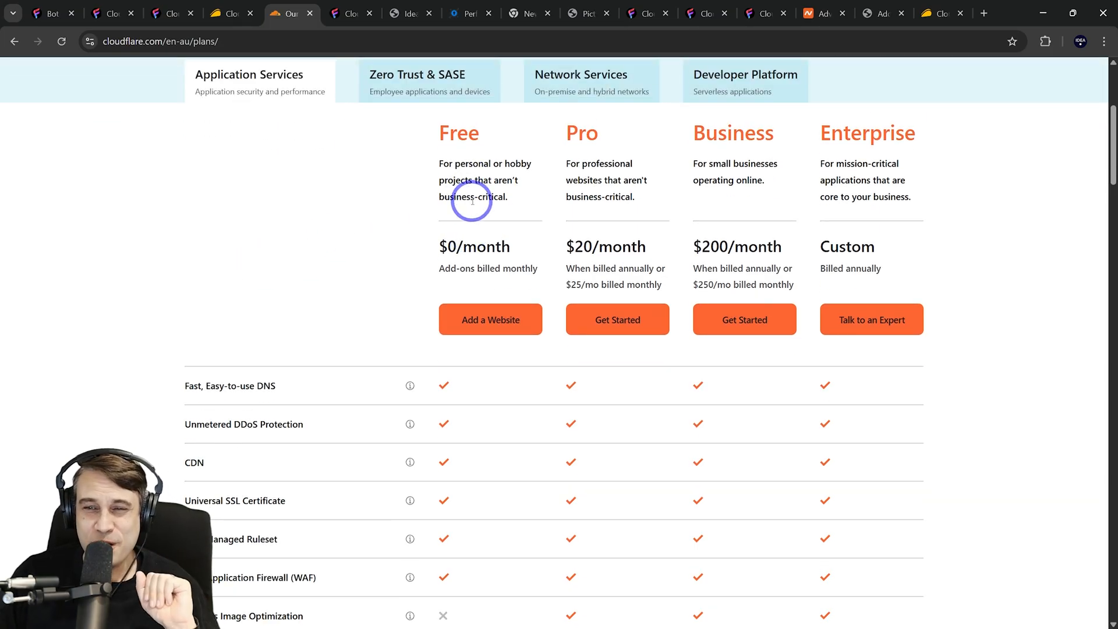
mouse_move(373, 196)
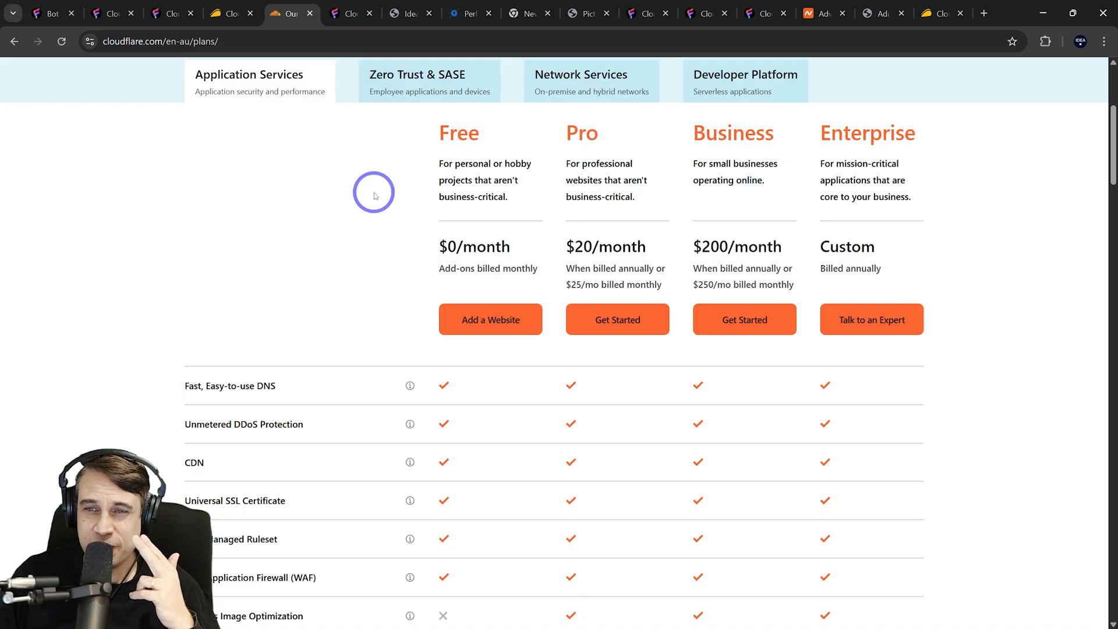
mouse_move(437, 240)
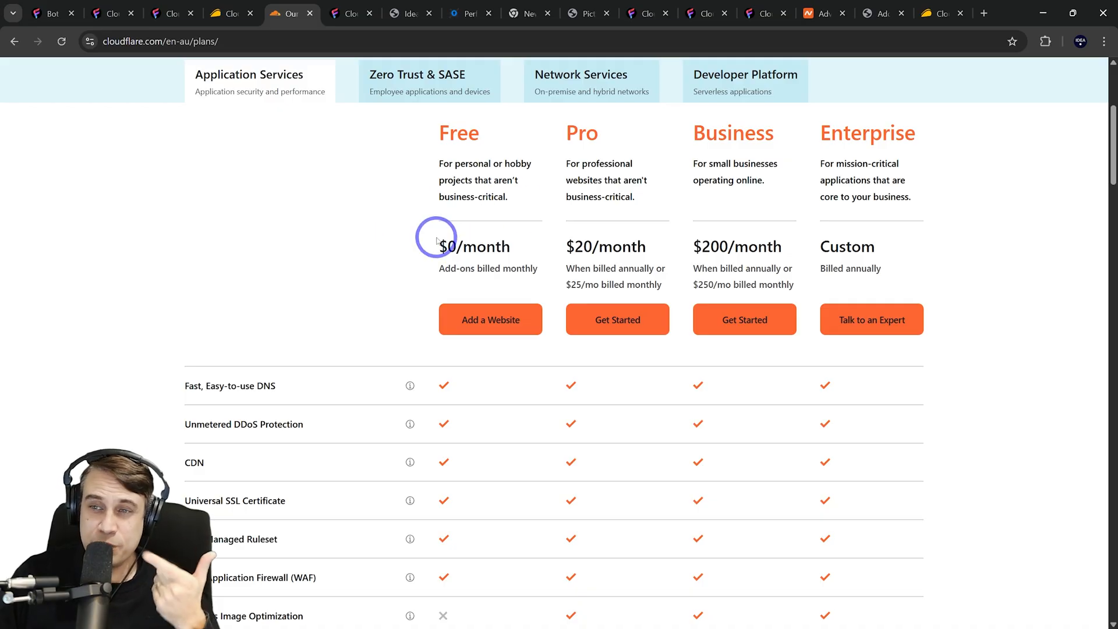
scroll("down", 3)
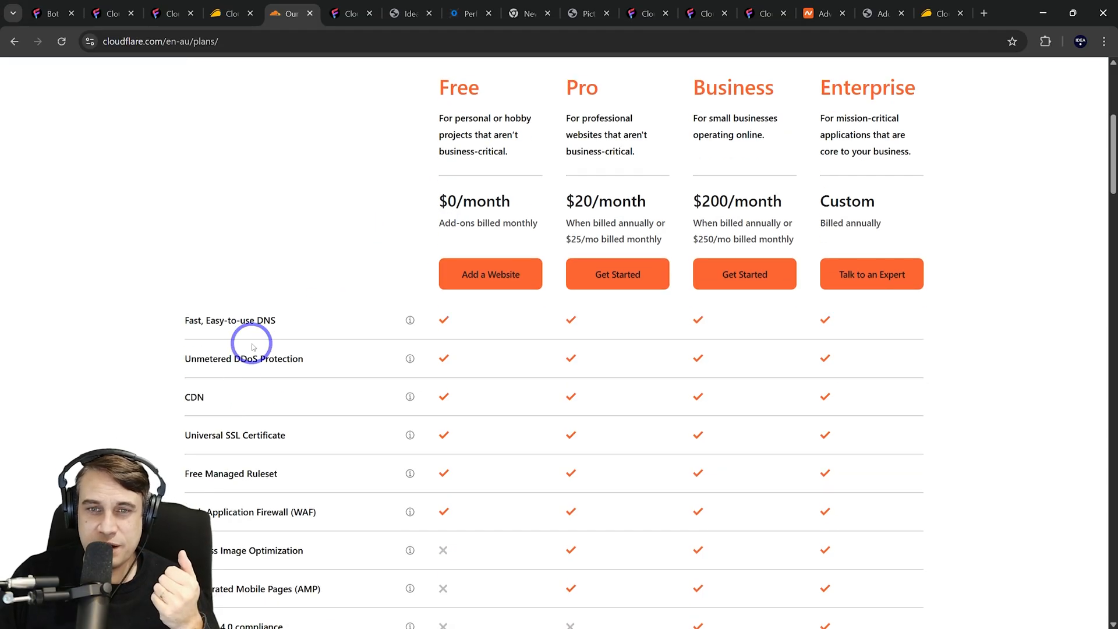
scroll("down", 3)
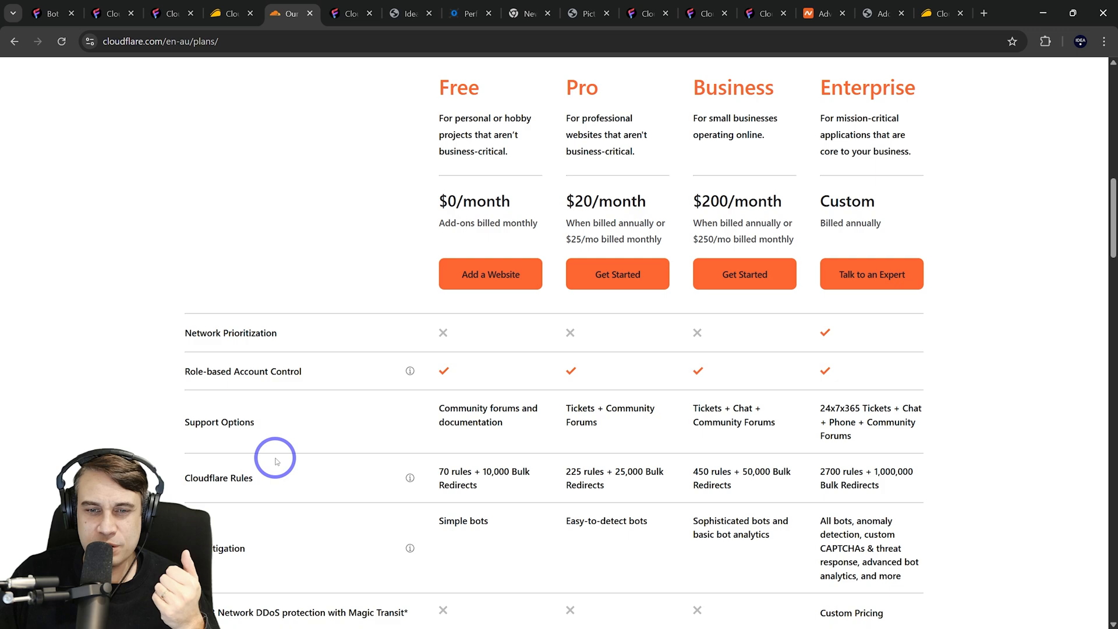
scroll("down", 3)
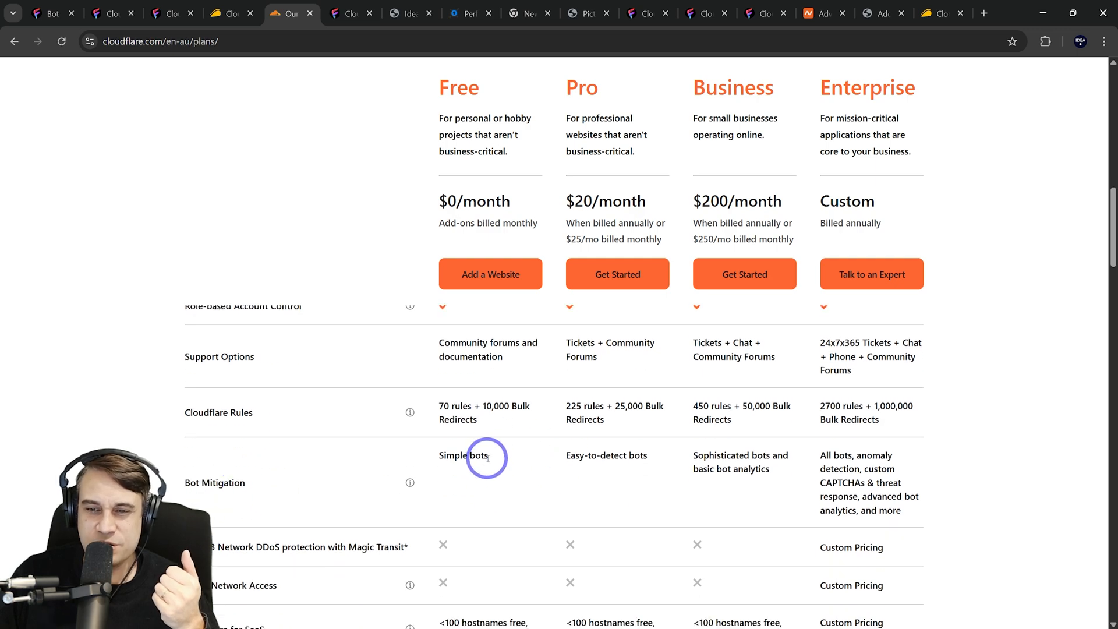
mouse_move(568, 441)
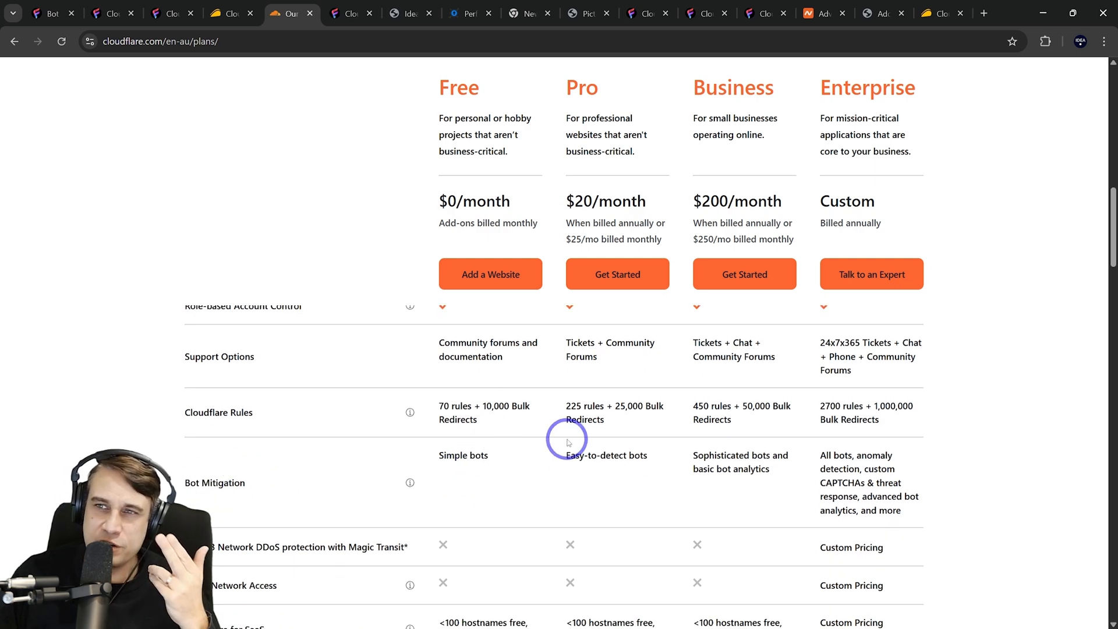
mouse_move(617, 460)
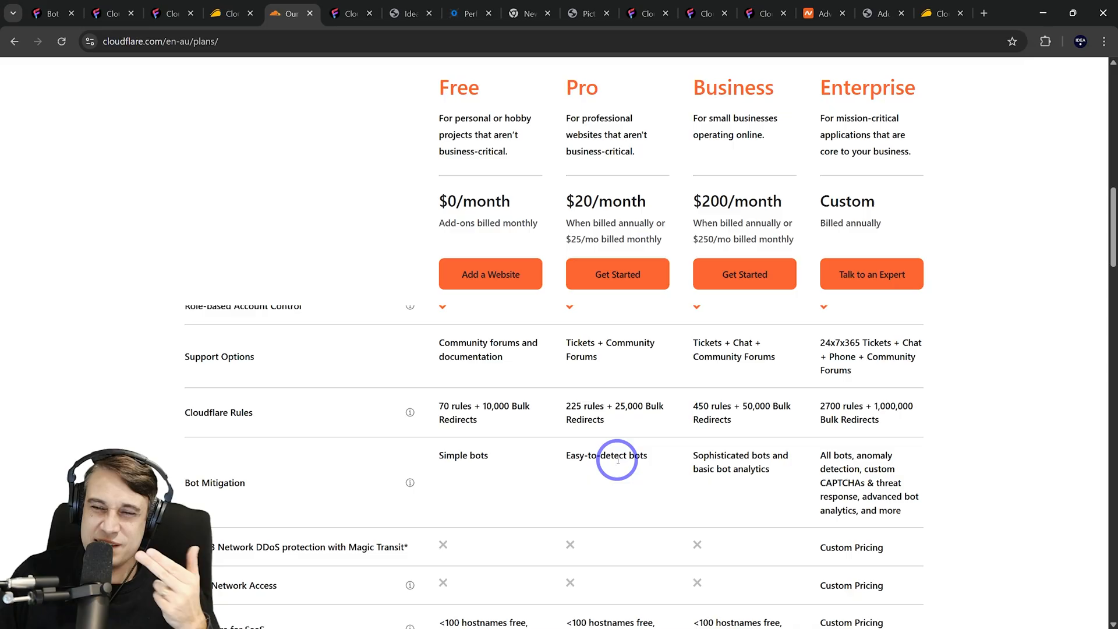
mouse_move(744, 464)
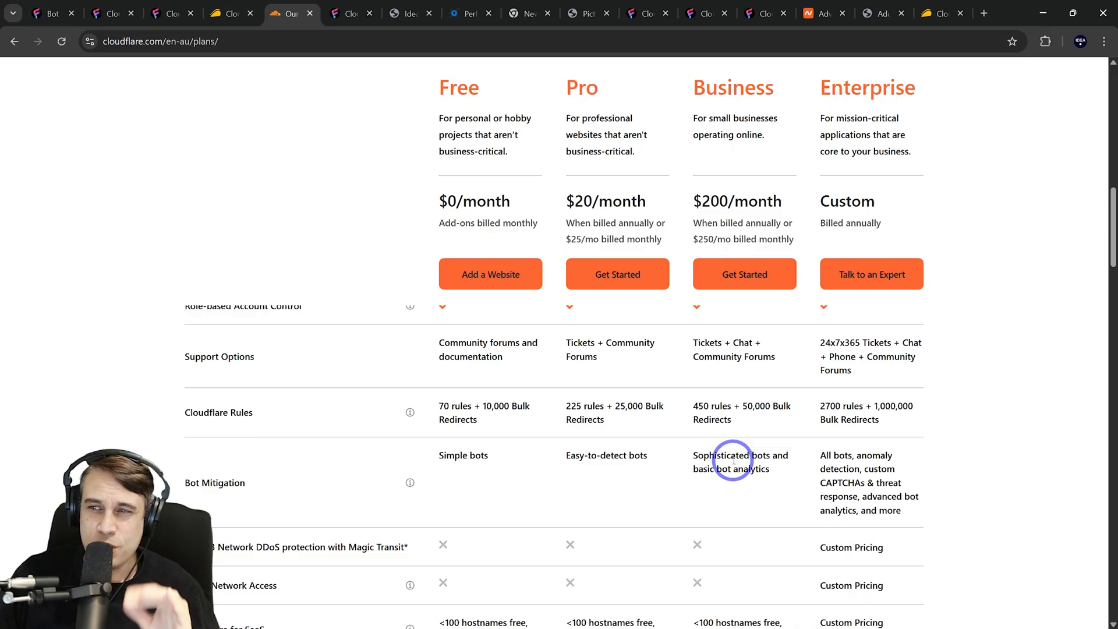
mouse_move(621, 399)
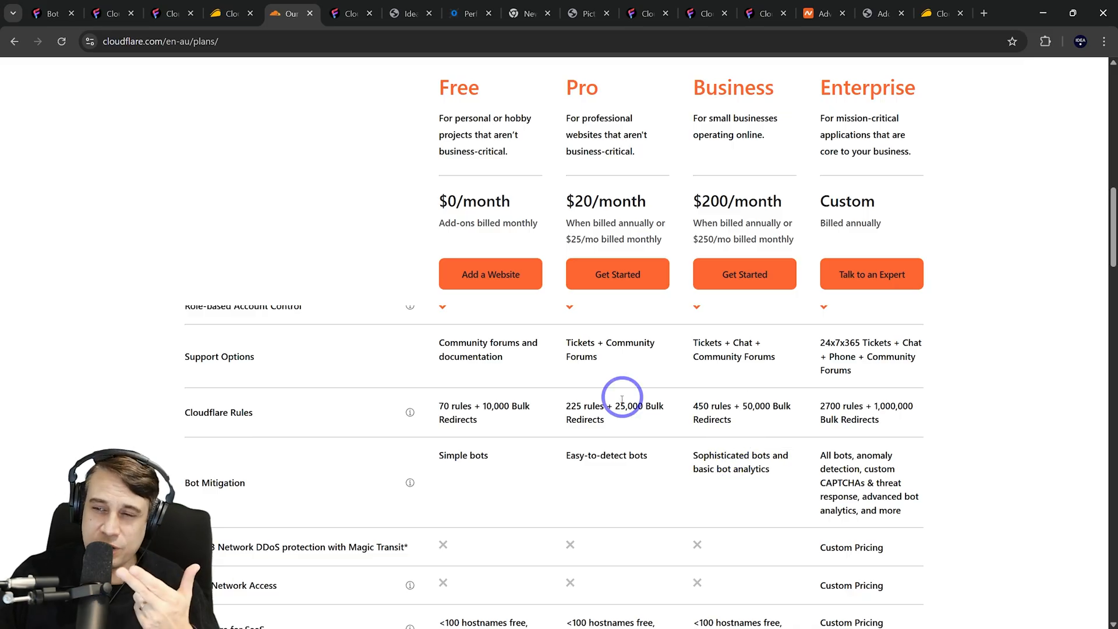
mouse_move(303, 382)
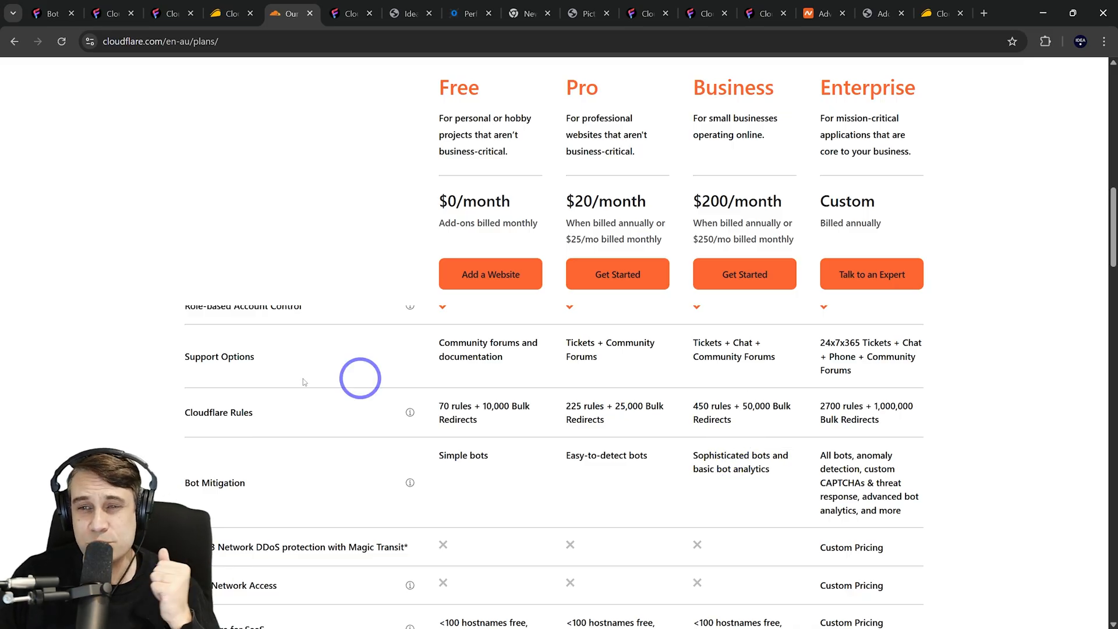
mouse_move(348, 13)
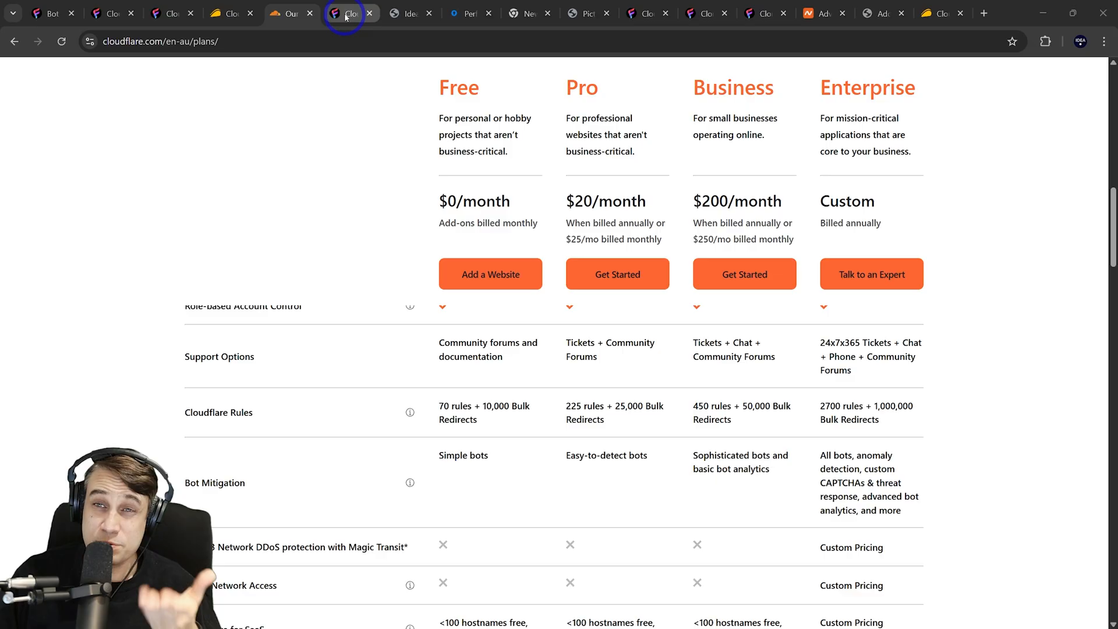
Show CloudFilt's pricing FAQ answer about the CDN WAF running on over 340 Points of Presence.
left_click(349, 13)
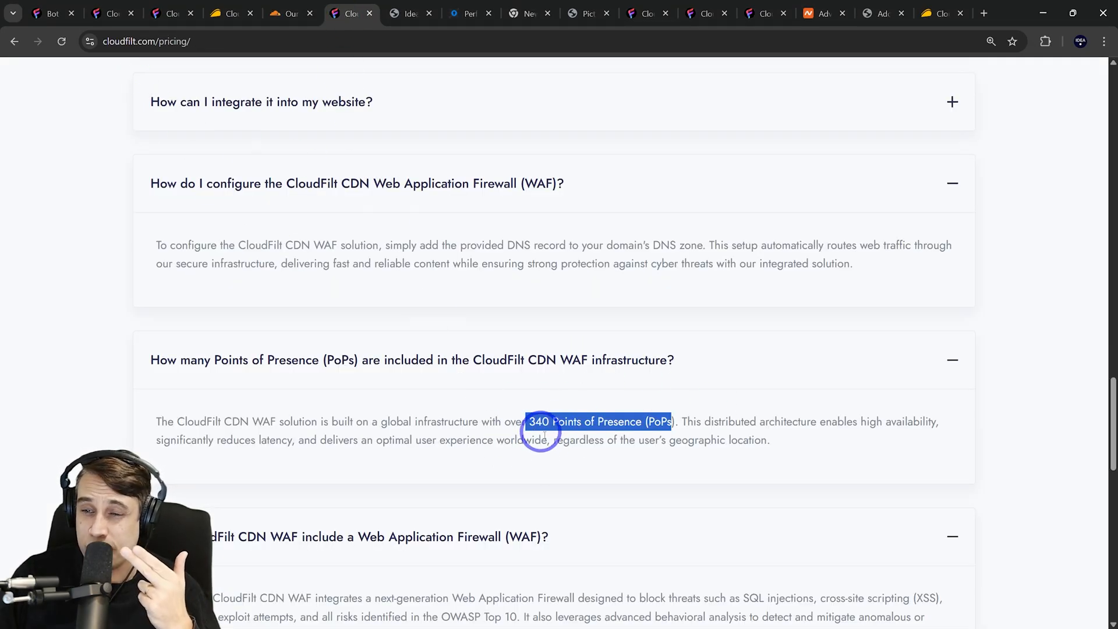
mouse_move(637, 395)
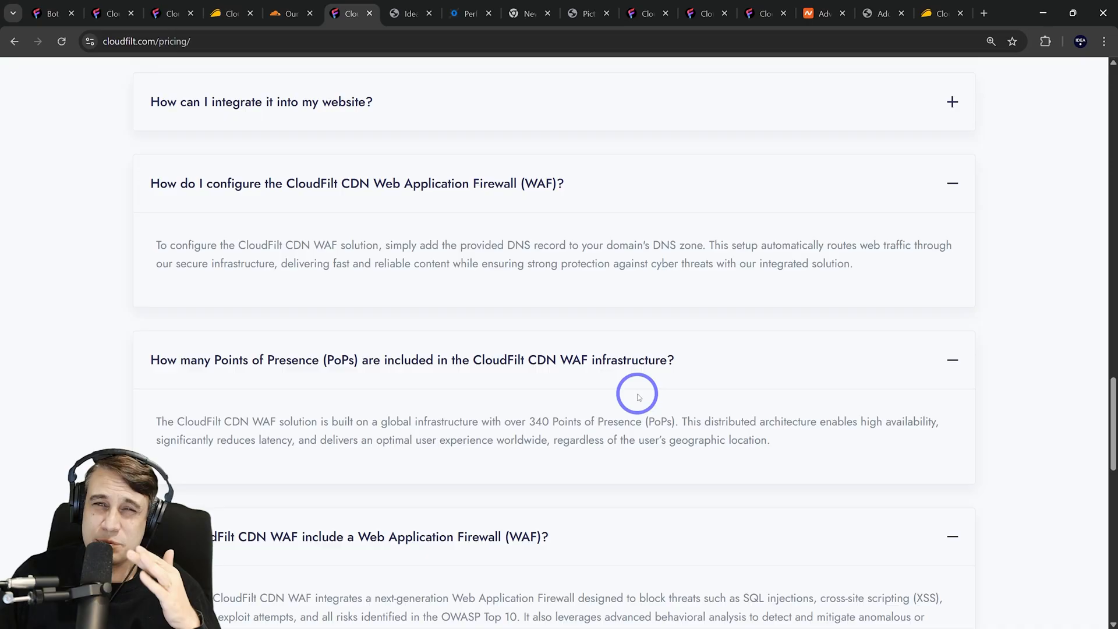
mouse_move(668, 391)
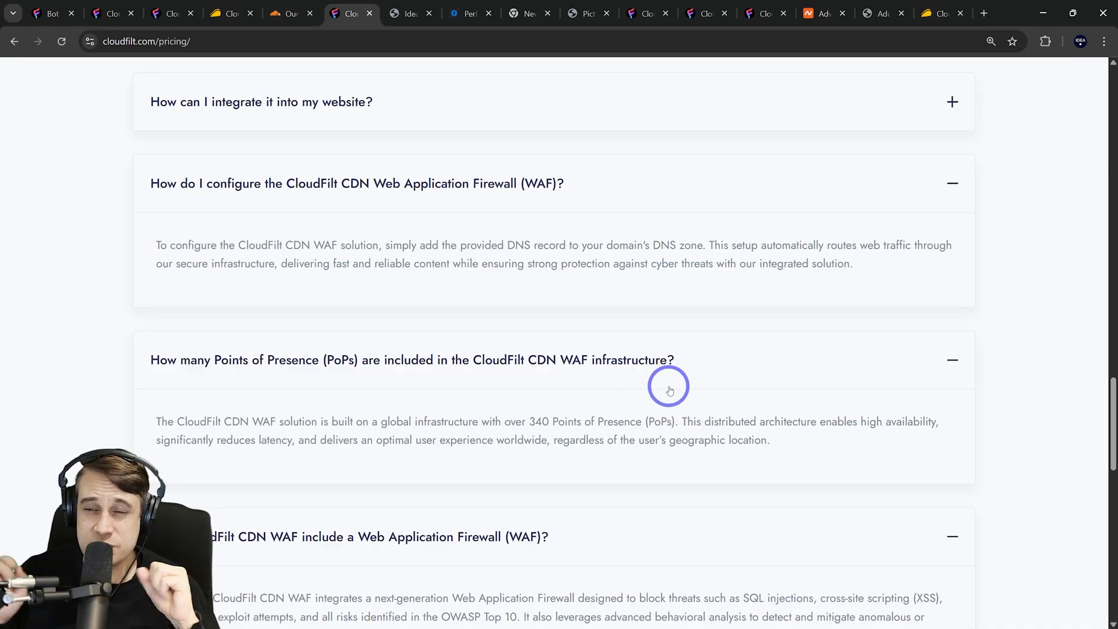
Show the Ideaspot demo homepage headlined 'Unlock Your Potential with Expert Tutorials from Ideaspot'.
left_click(409, 12)
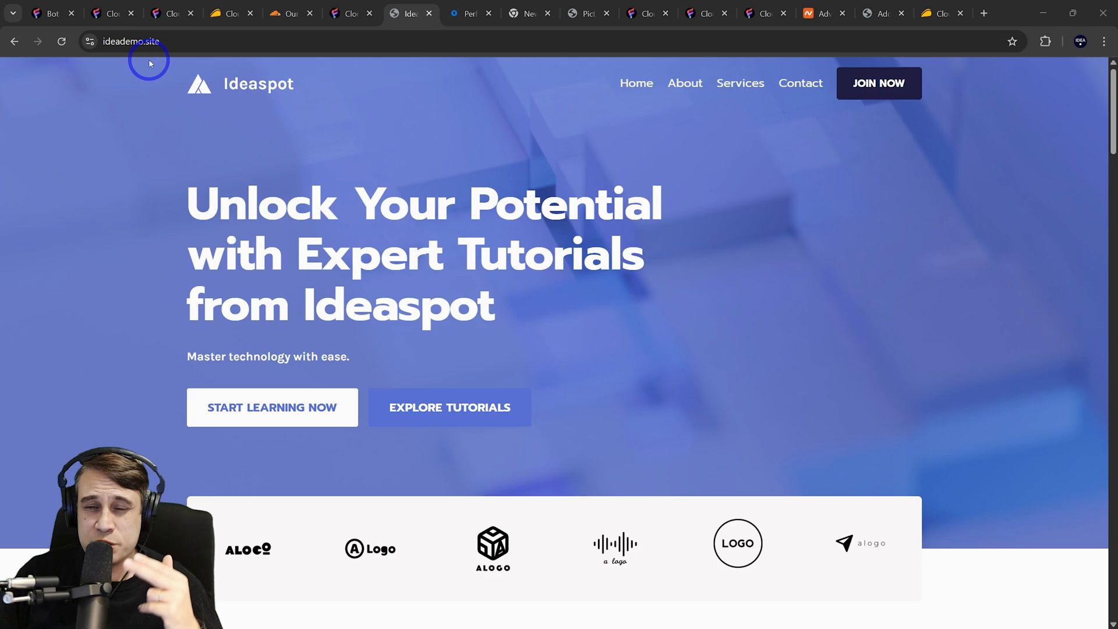
scroll("down", 3)
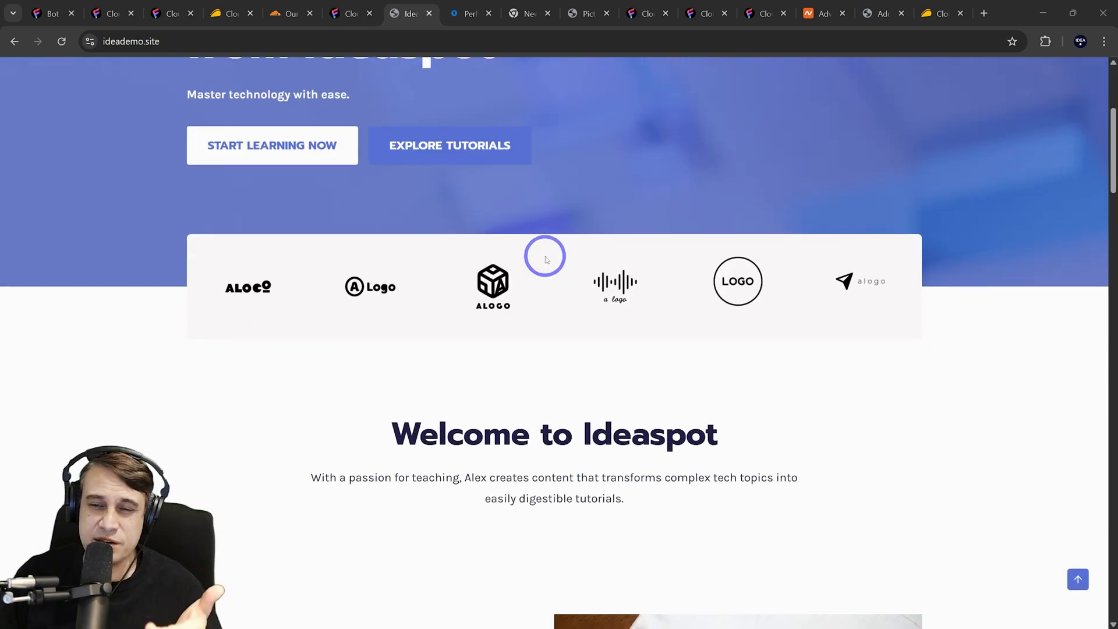
scroll("up", 3)
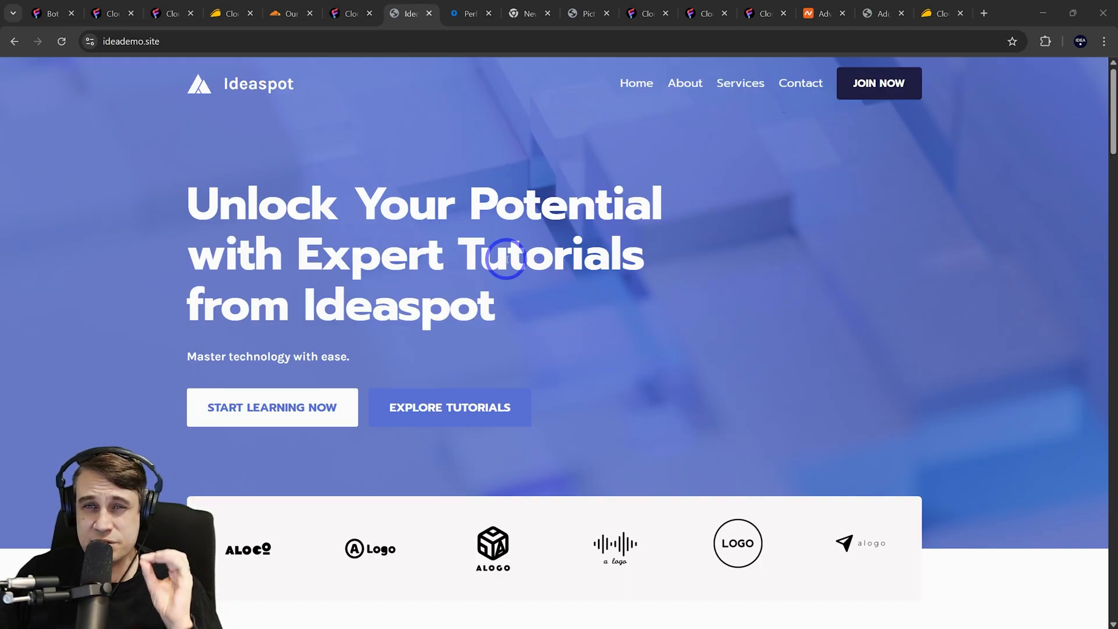
Show the KeyCDN performance results for ideademo.site across eight locations with TTFB 95-788 ms.
left_click(470, 12)
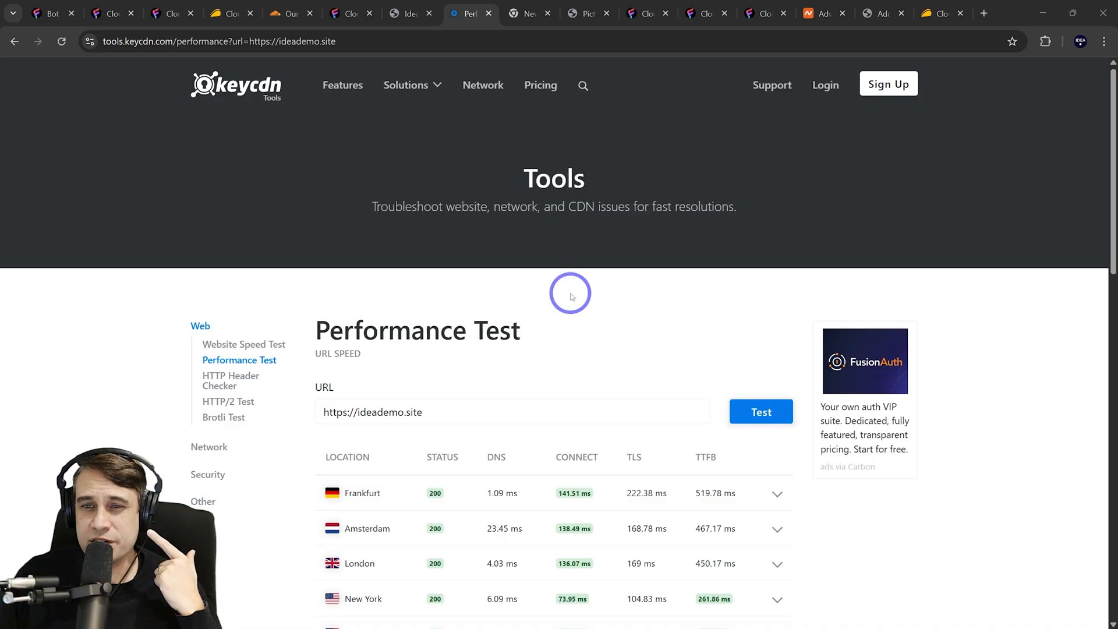
mouse_move(518, 312)
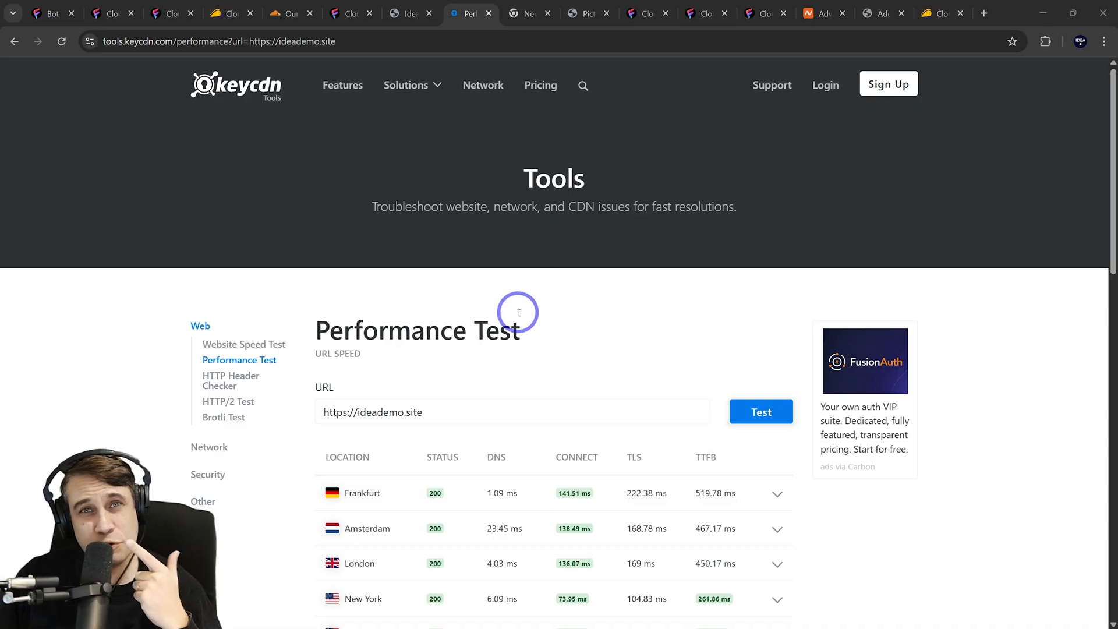
scroll("down", 3)
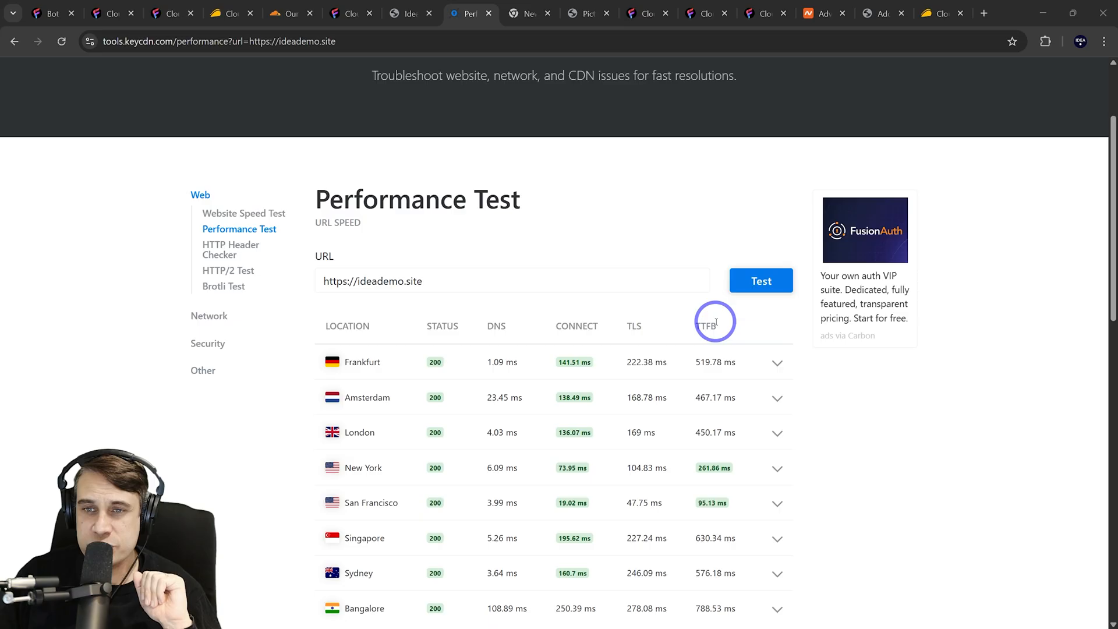
scroll("down", 3)
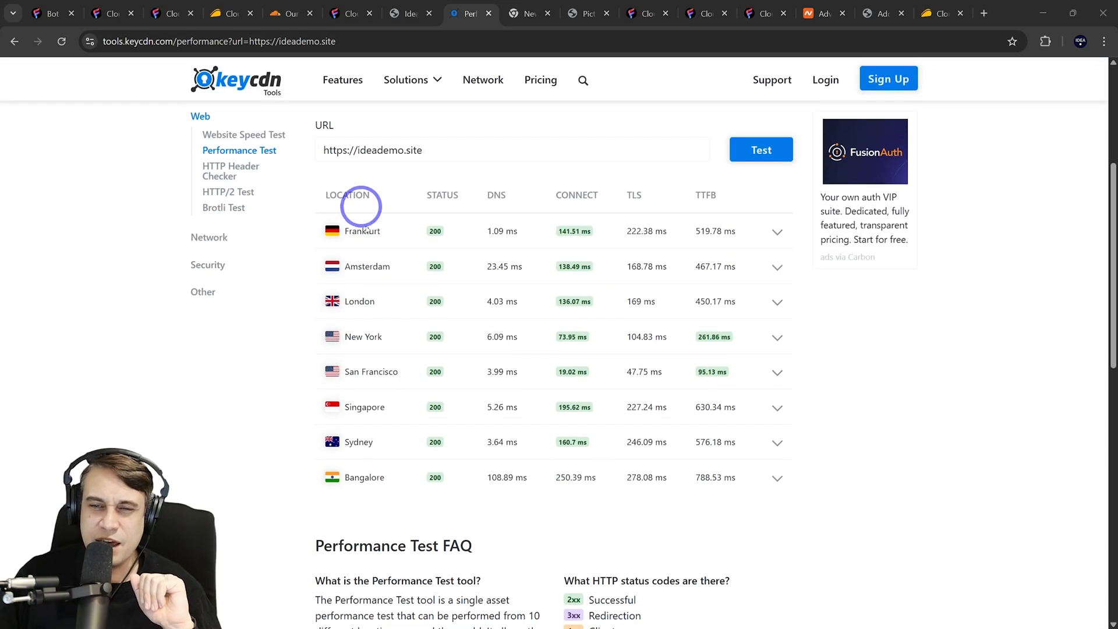
mouse_move(342, 456)
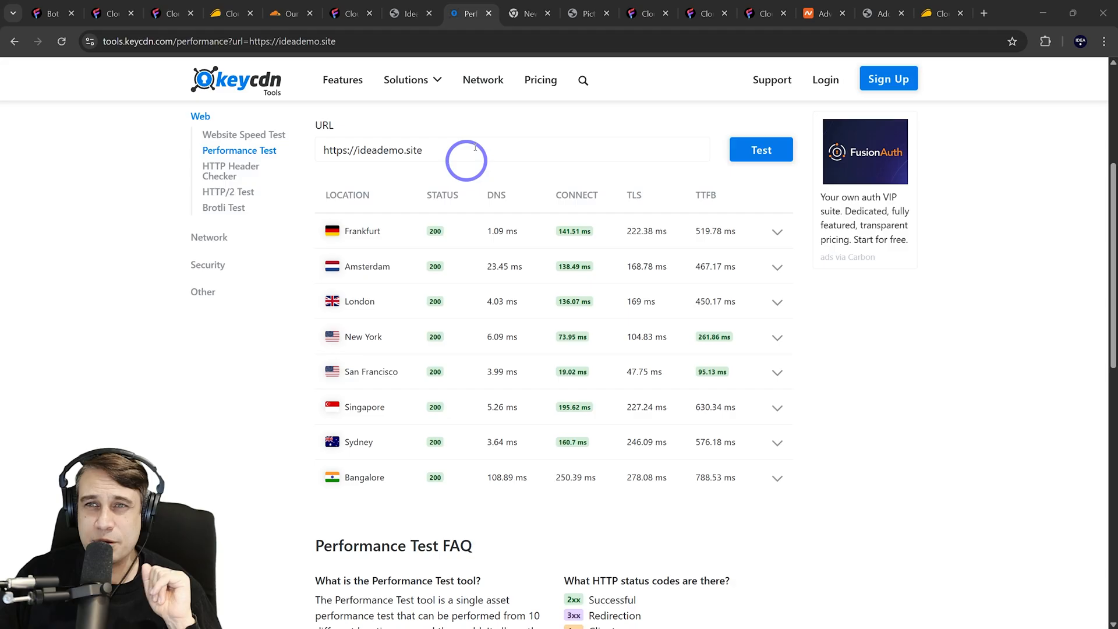
Show the TTFB chart: CloudFilt 580 ms versus Cloudflare Free Plan 741 ms.
left_click(585, 13)
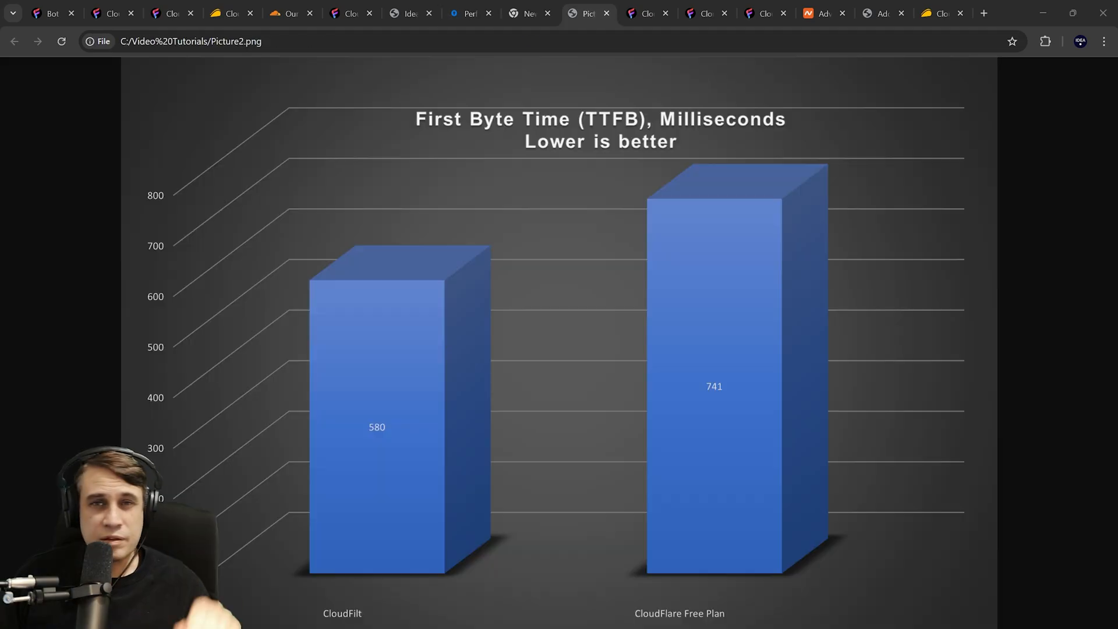
left_click(406, 221)
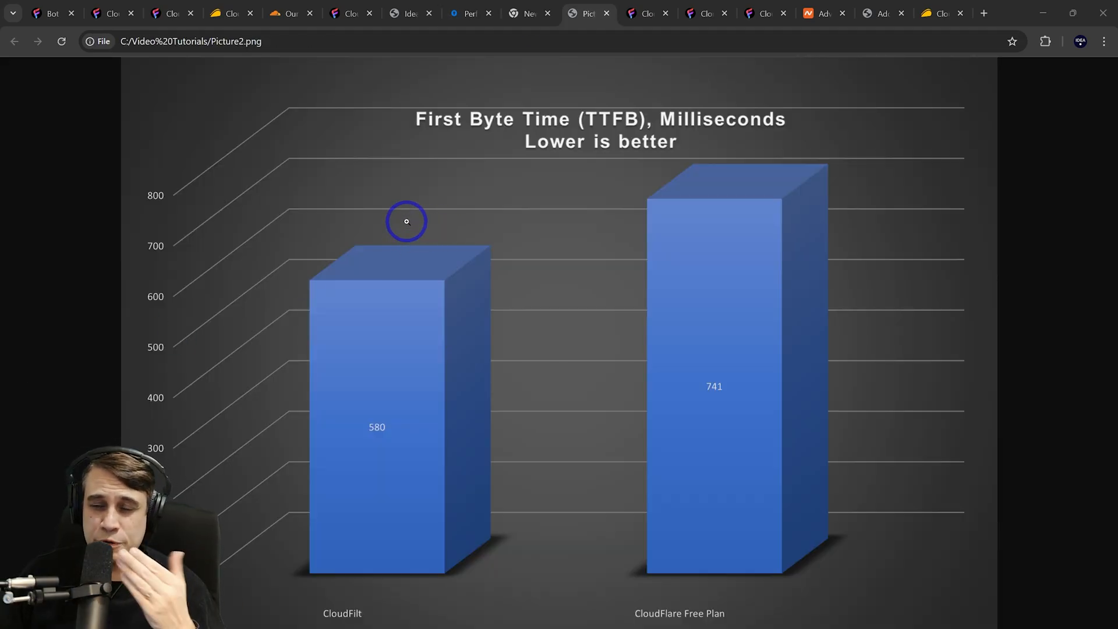
mouse_move(390, 557)
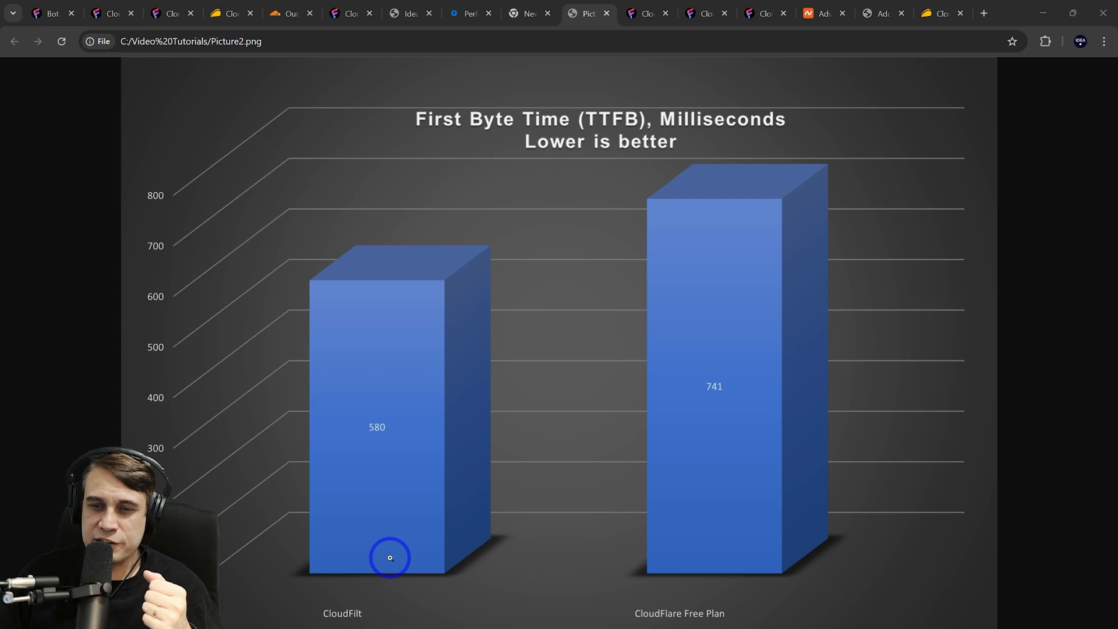
mouse_move(402, 513)
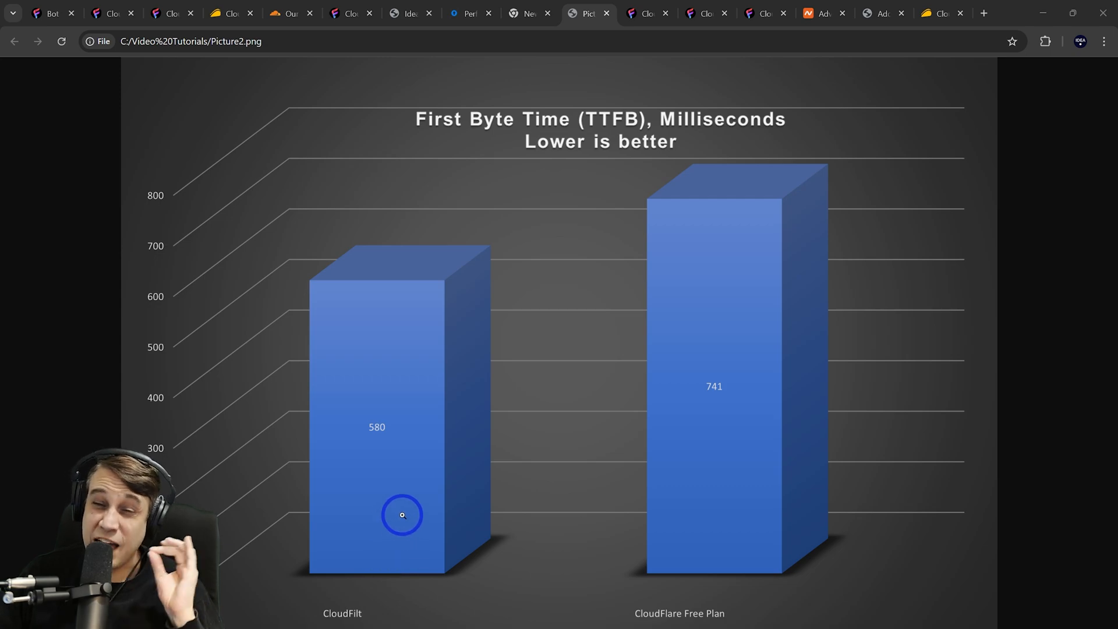
mouse_move(389, 443)
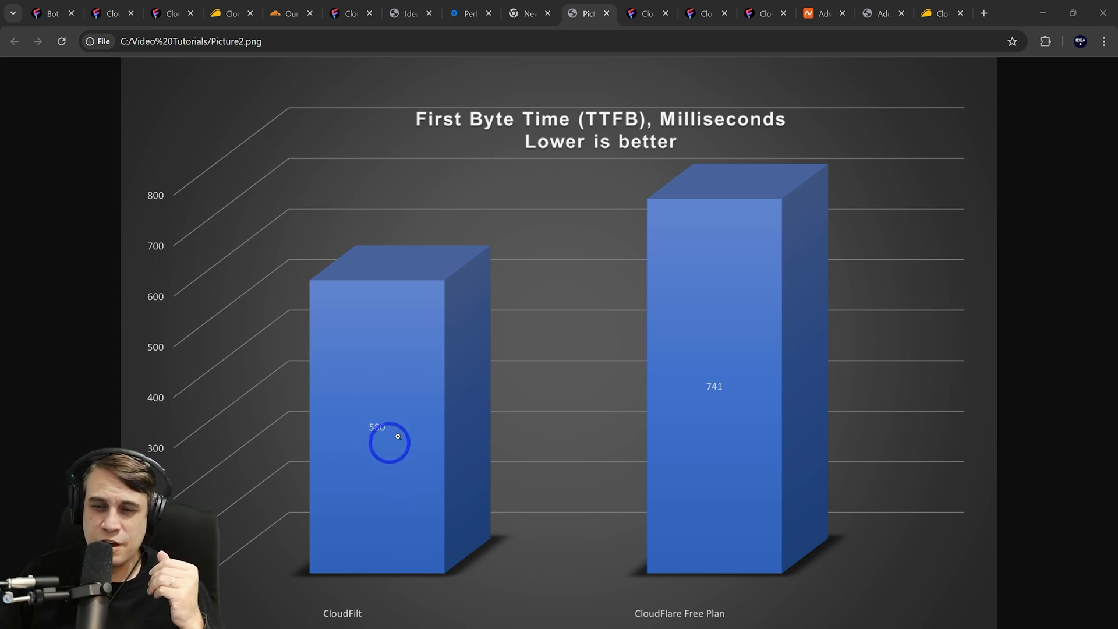
mouse_move(722, 393)
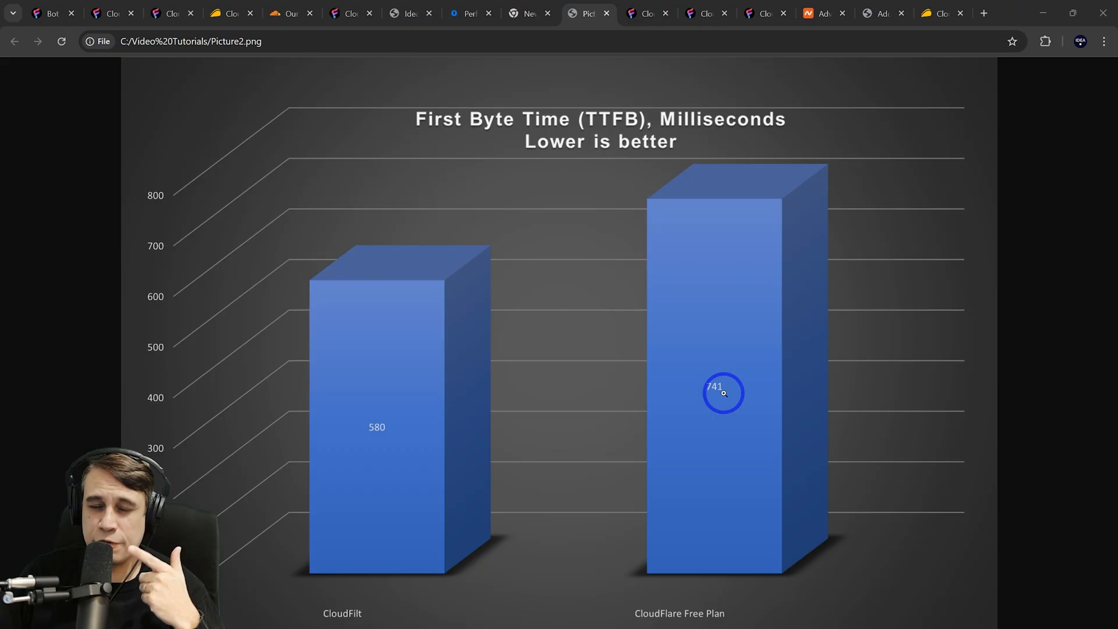
mouse_move(745, 609)
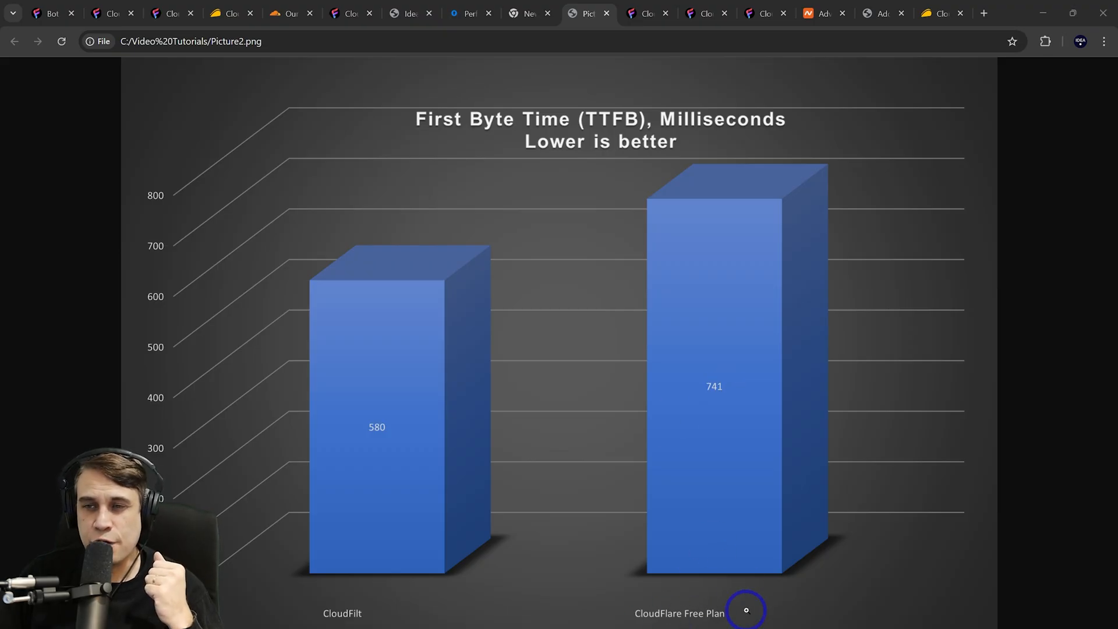
mouse_move(596, 426)
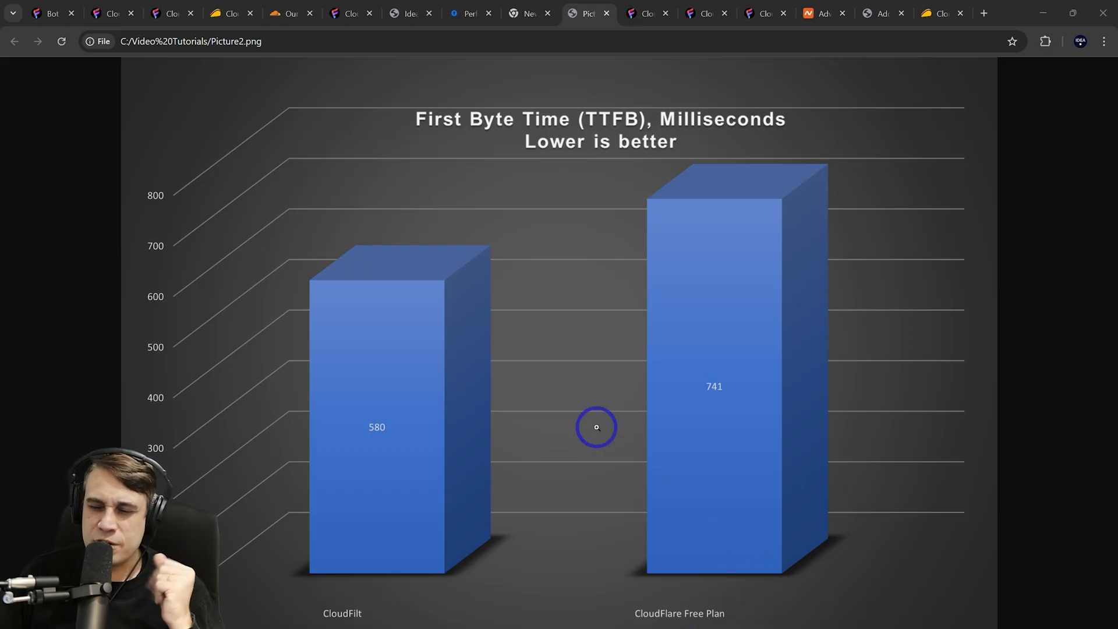
mouse_move(580, 433)
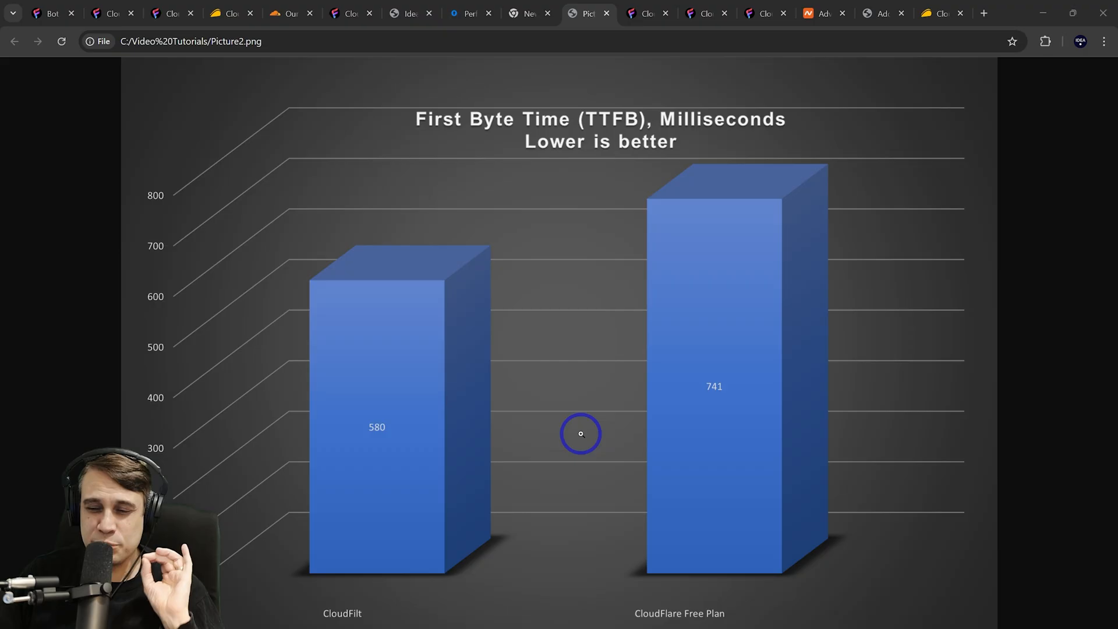
mouse_move(616, 449)
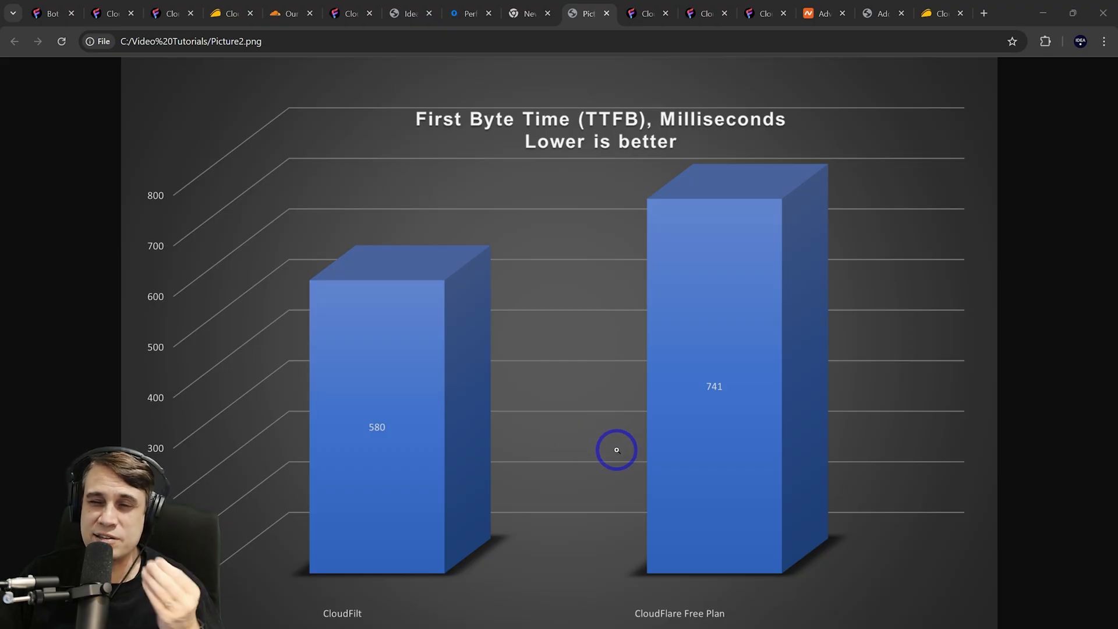
mouse_move(613, 403)
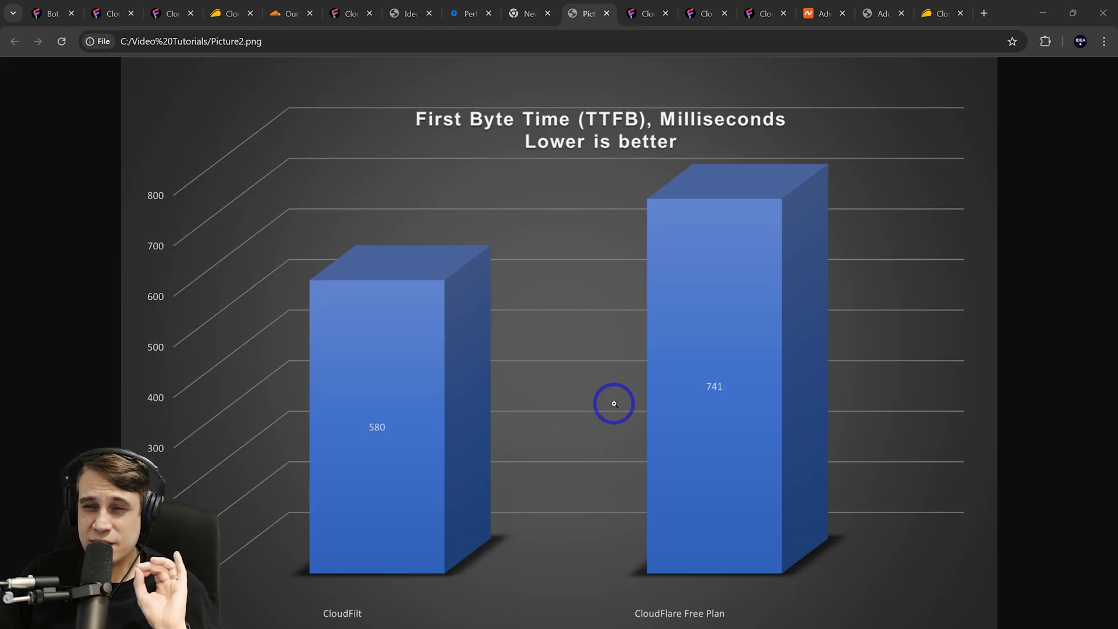
mouse_move(308, 355)
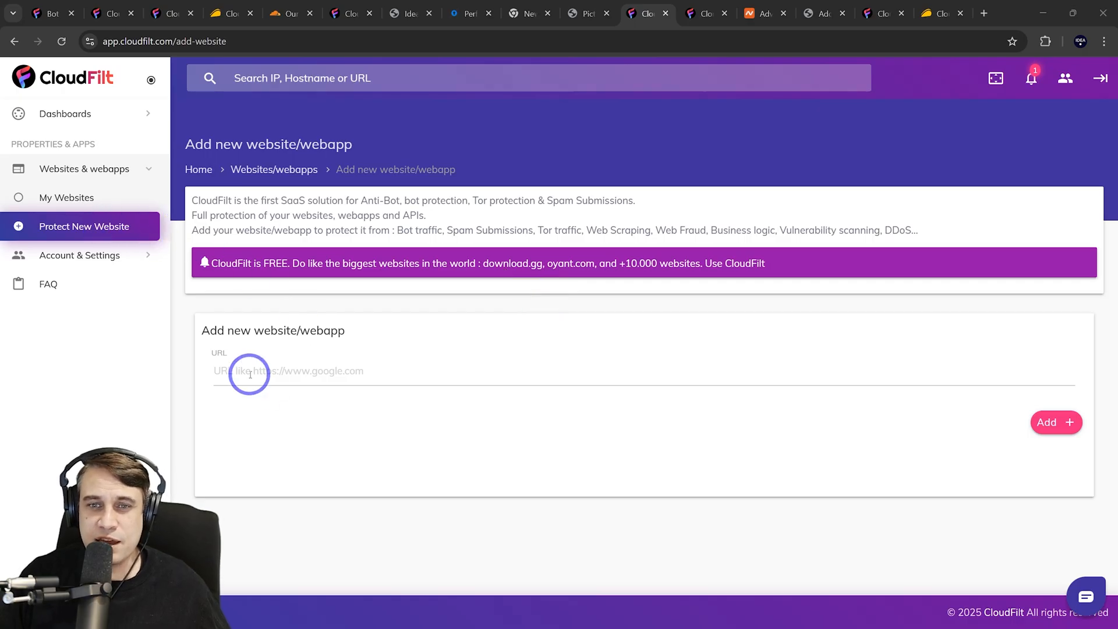
left_click(1054, 422)
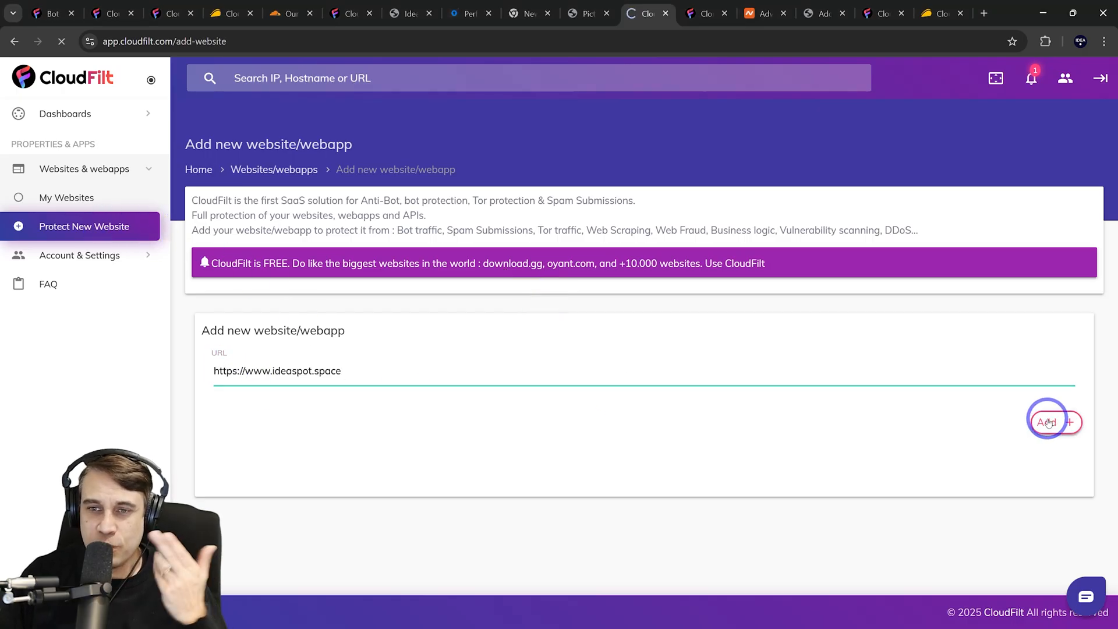
left_click(1055, 422)
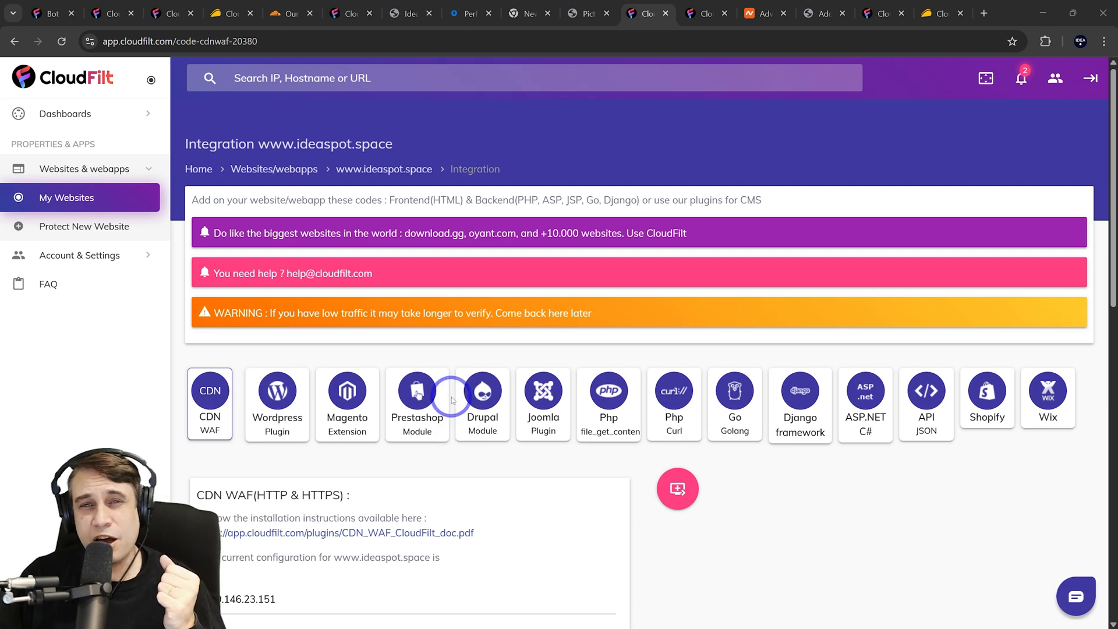
Select CloudFilt SSL for the CDN WAF and show the DNS A record pointing to 54.37.202.132.
left_click(277, 390)
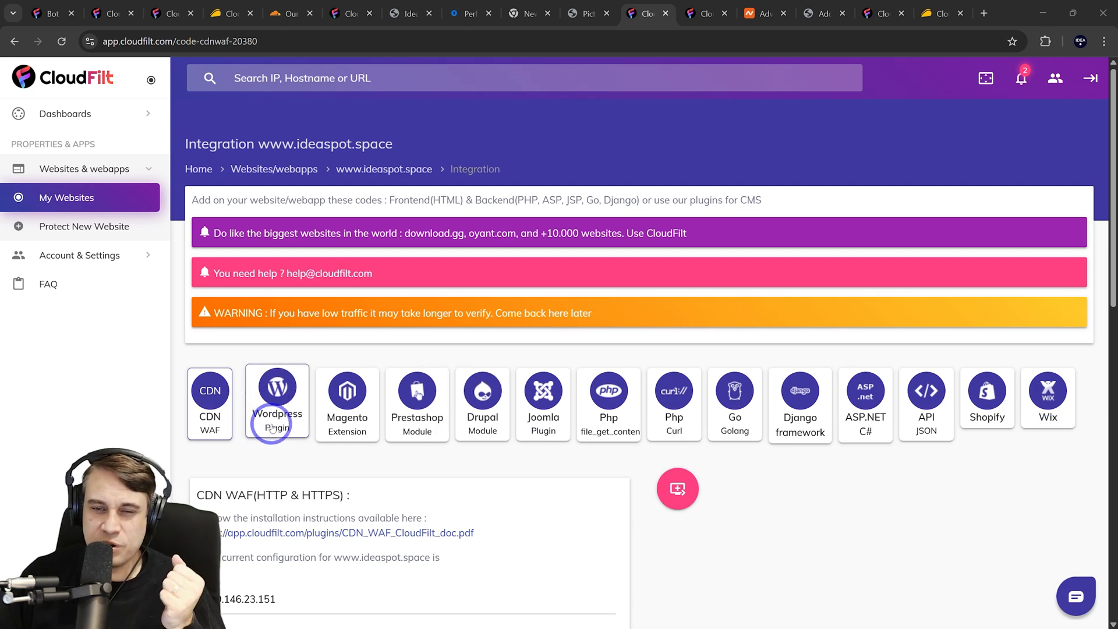
scroll("down", 3)
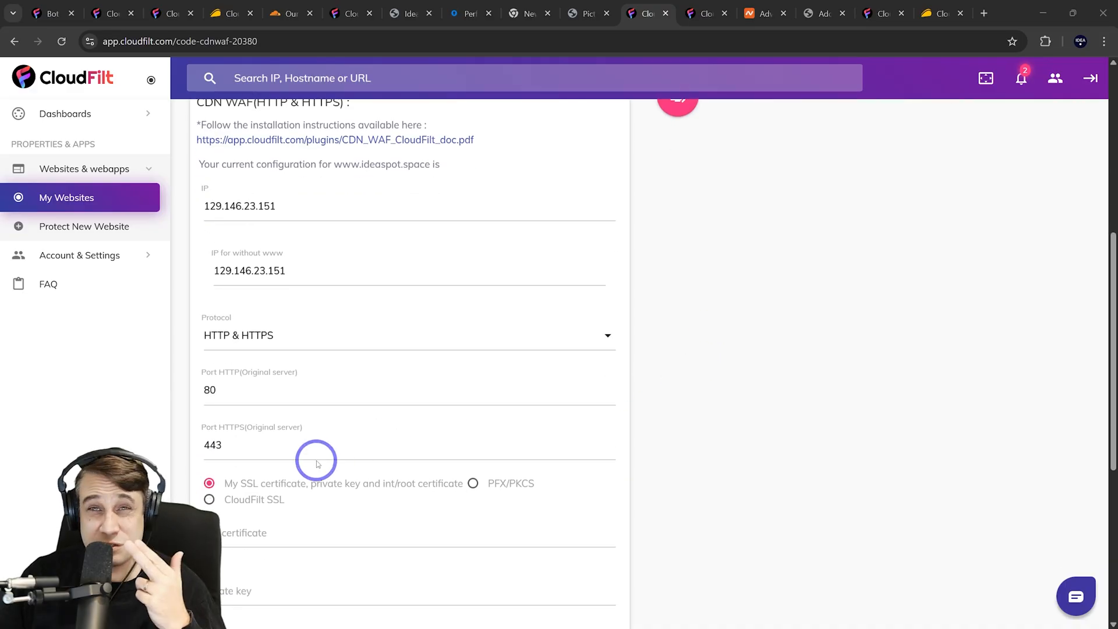
scroll("down", 3)
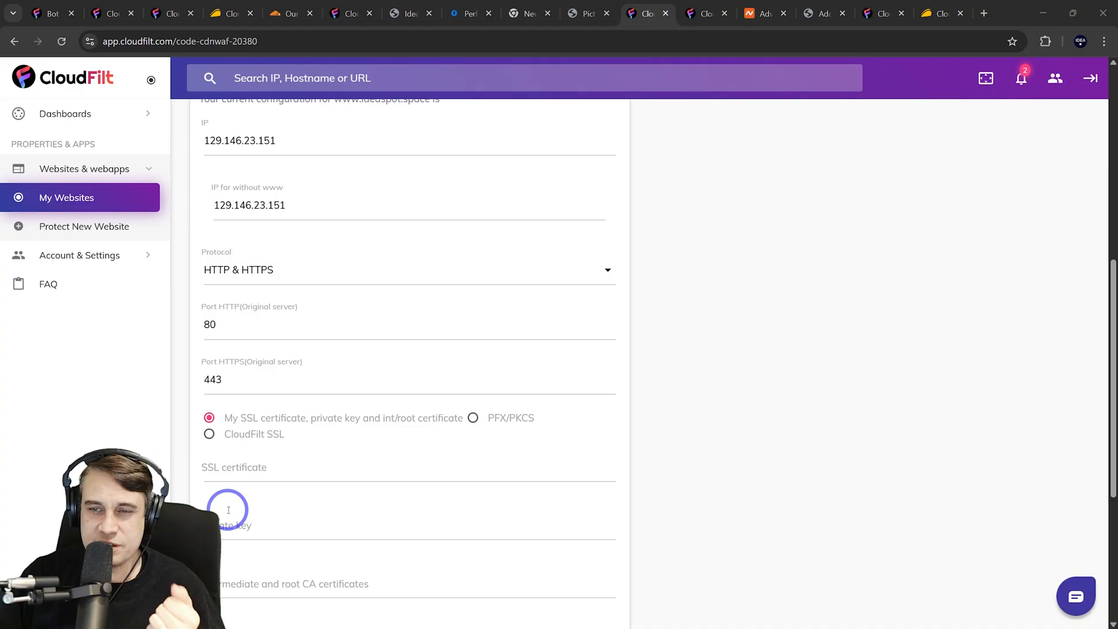
left_click(208, 433)
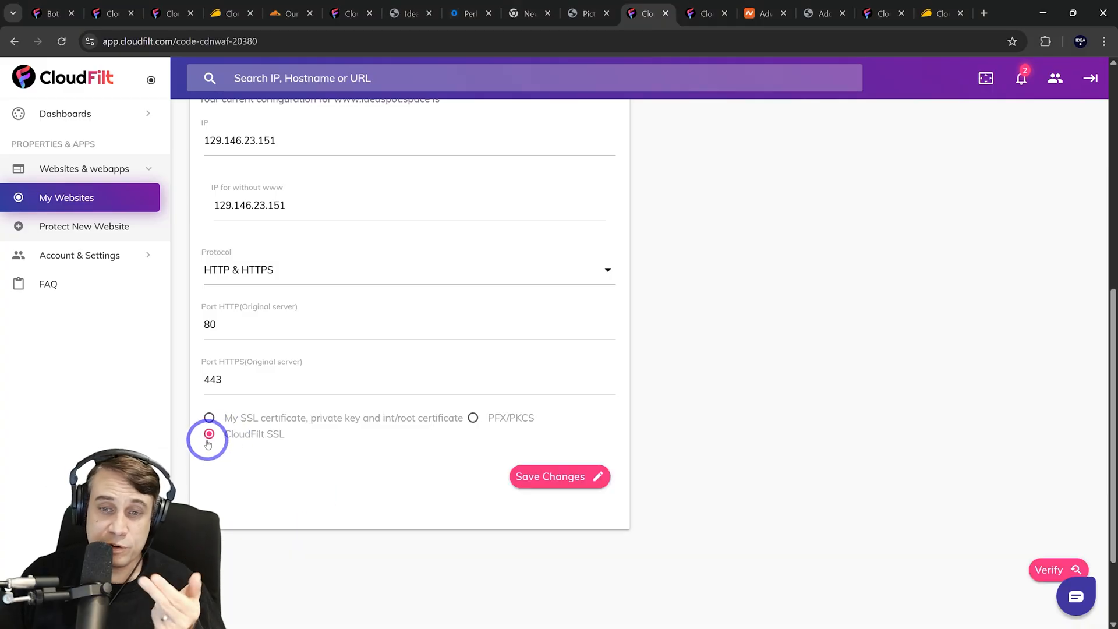
mouse_move(301, 443)
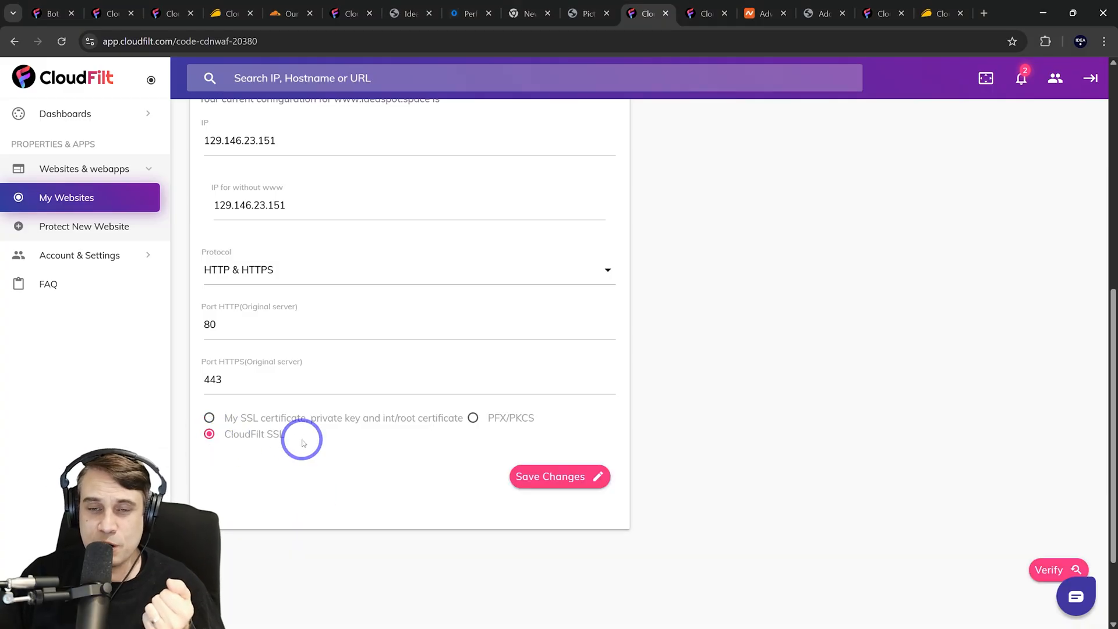
scroll("up", 3)
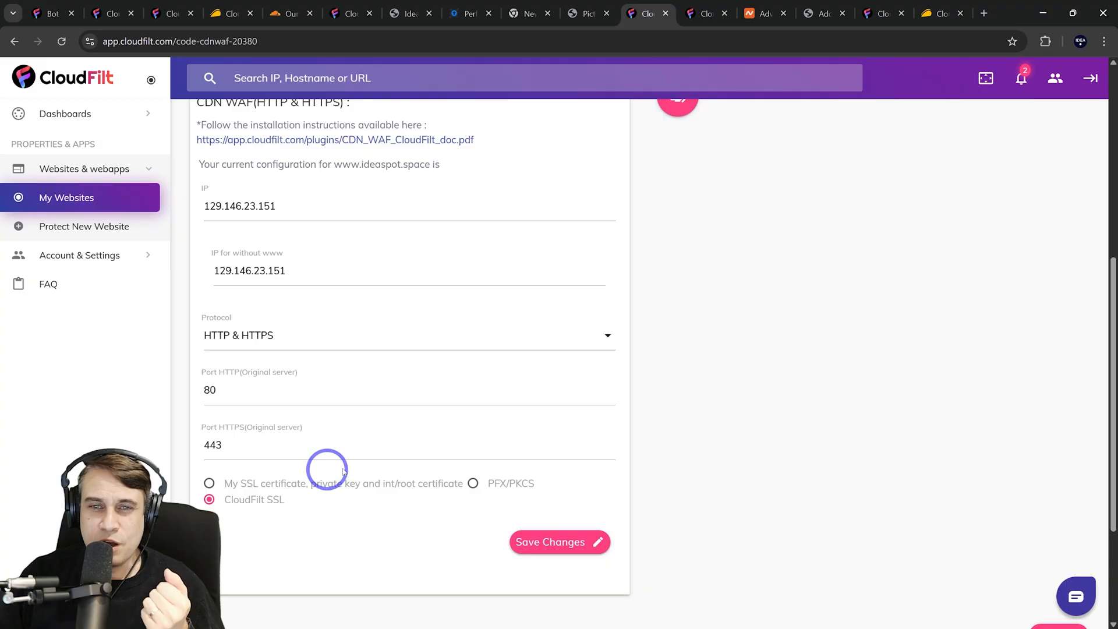
left_click(559, 541)
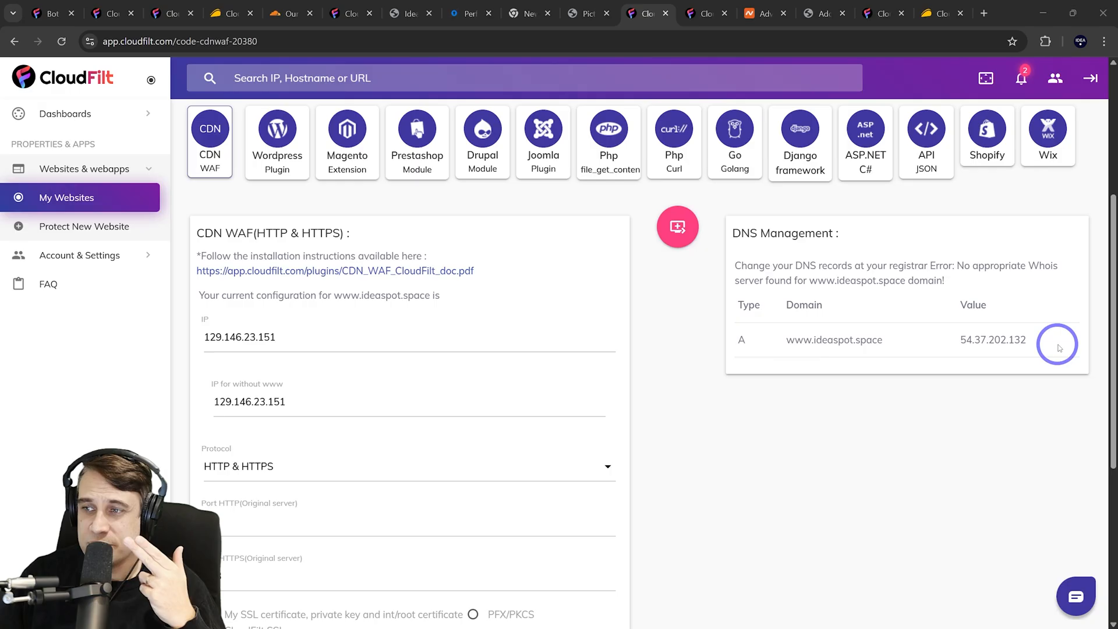
Select the CloudFilt A-record value 54.37.202.132 to carry over to the registrar.
double_click(992, 339)
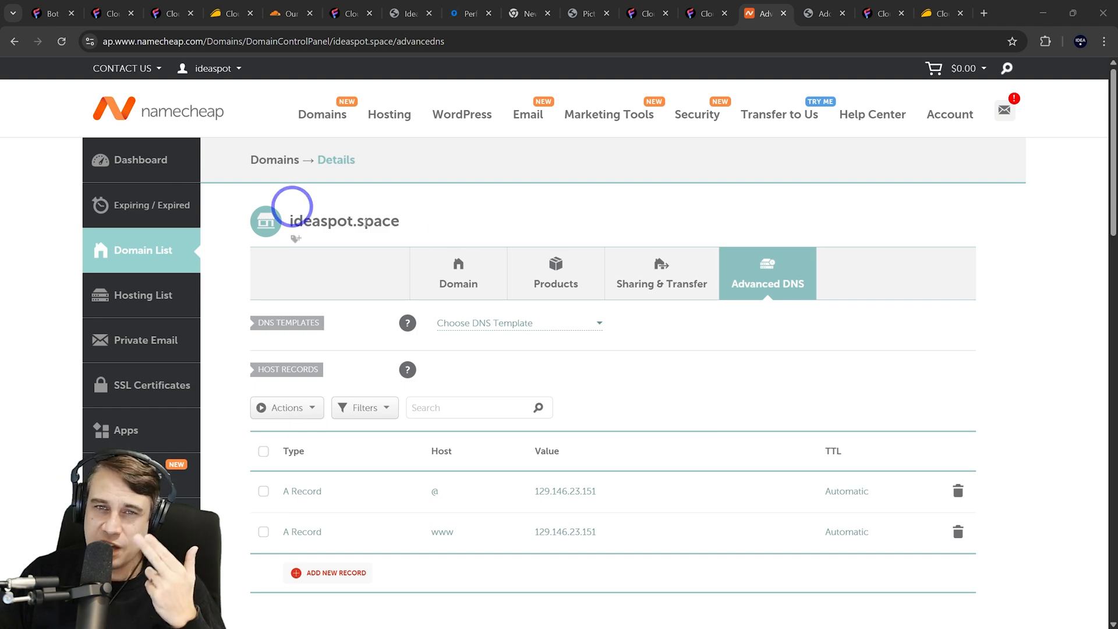
scroll("down", 3)
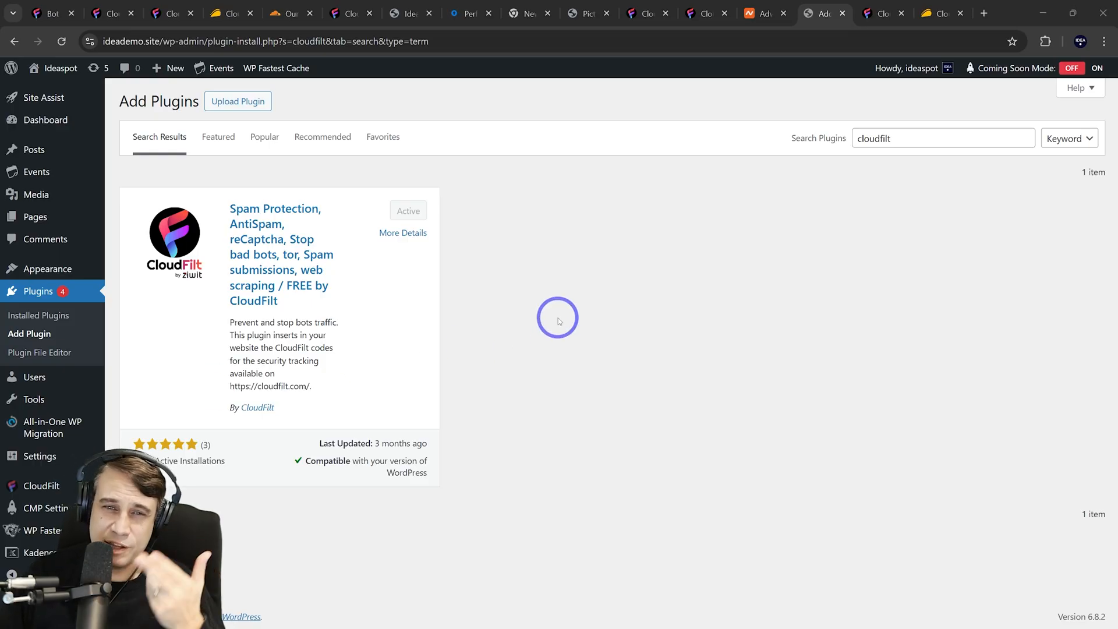
mouse_move(590, 150)
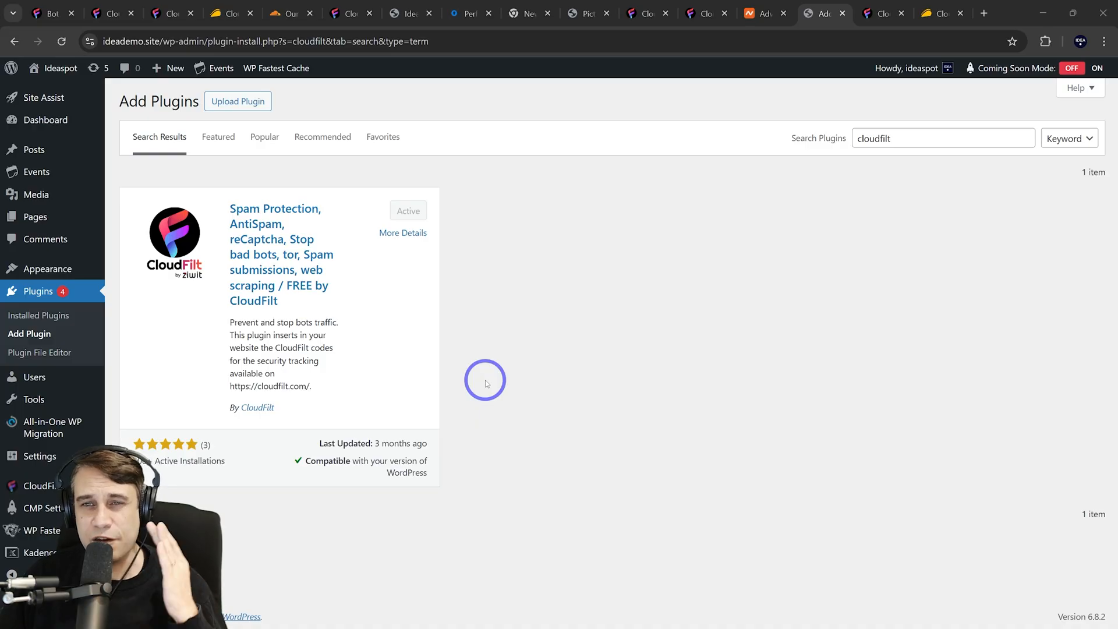
mouse_move(430, 307)
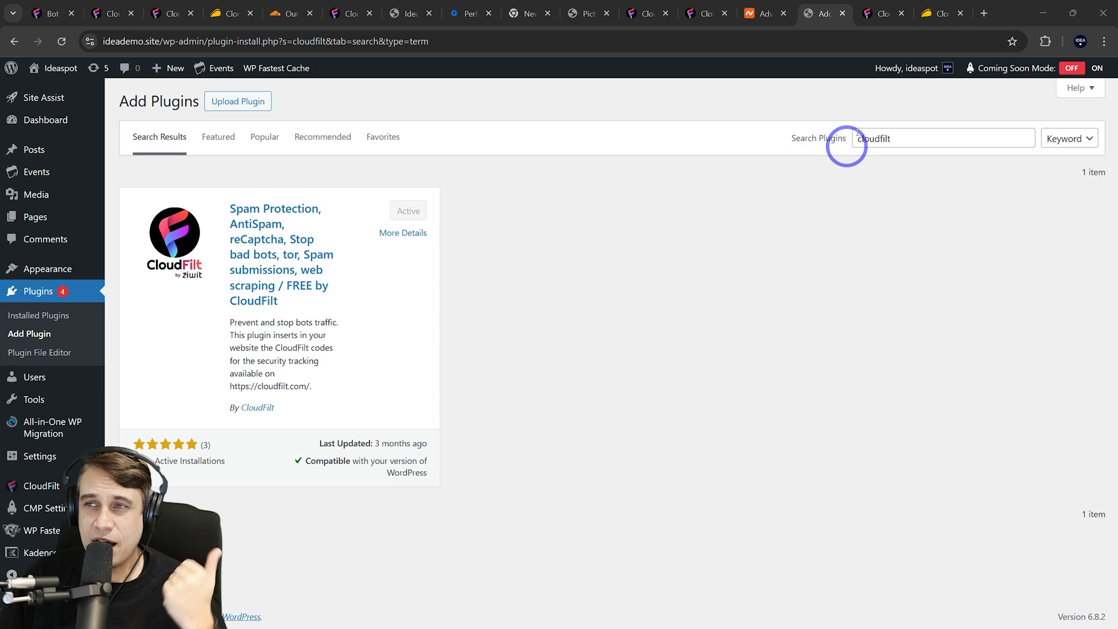
Review the ideademo.site bots report showing 351 denied and the bot-type breakdown.
left_click(884, 13)
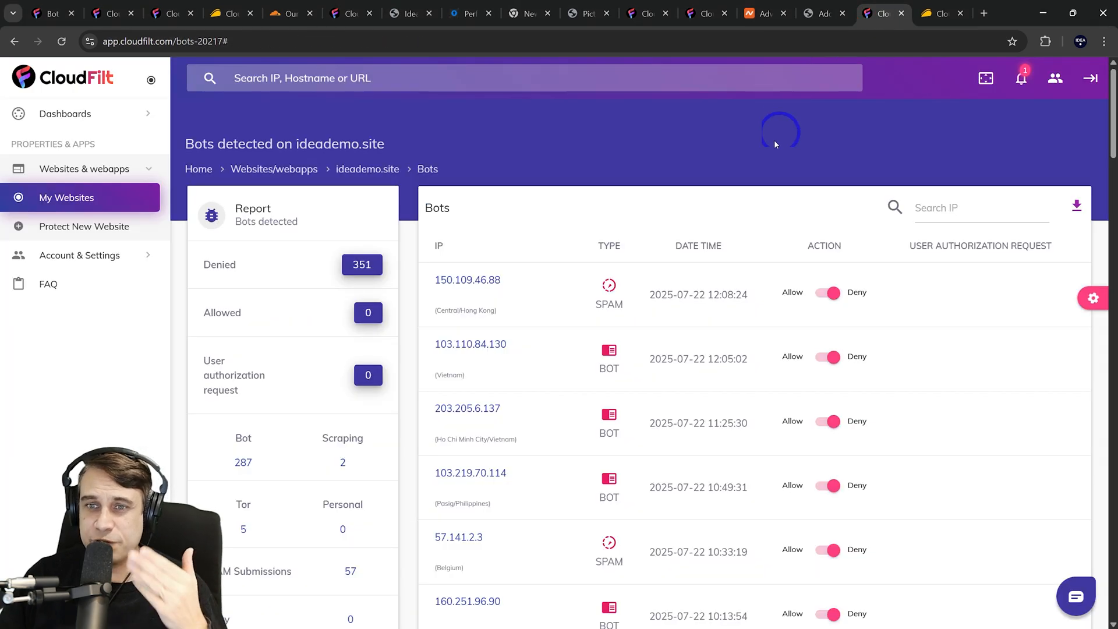
scroll("down", 3)
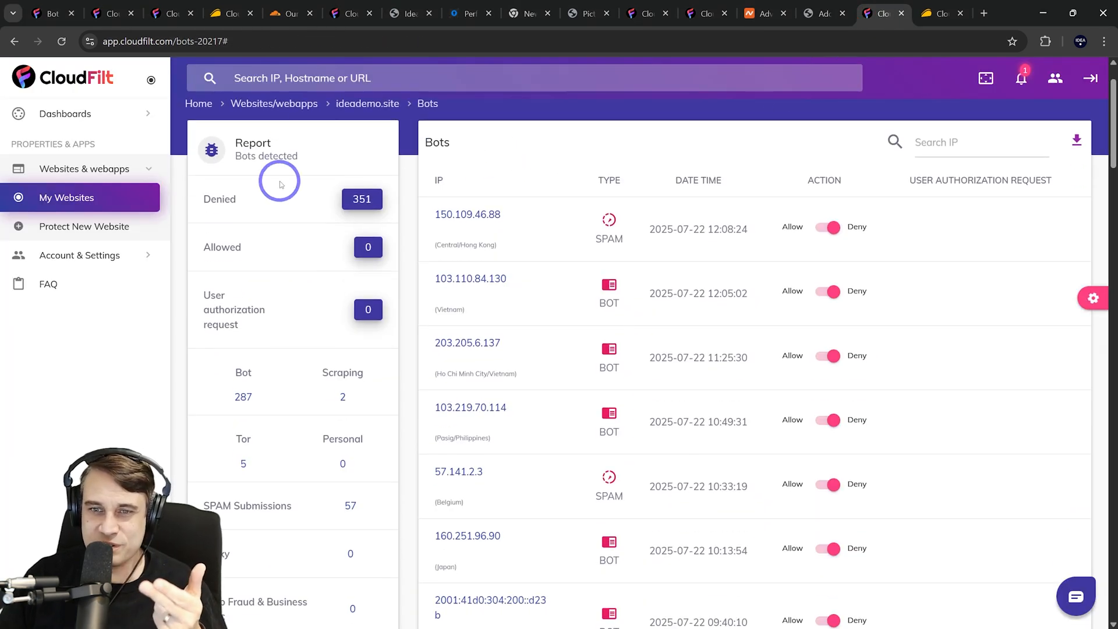
mouse_move(287, 312)
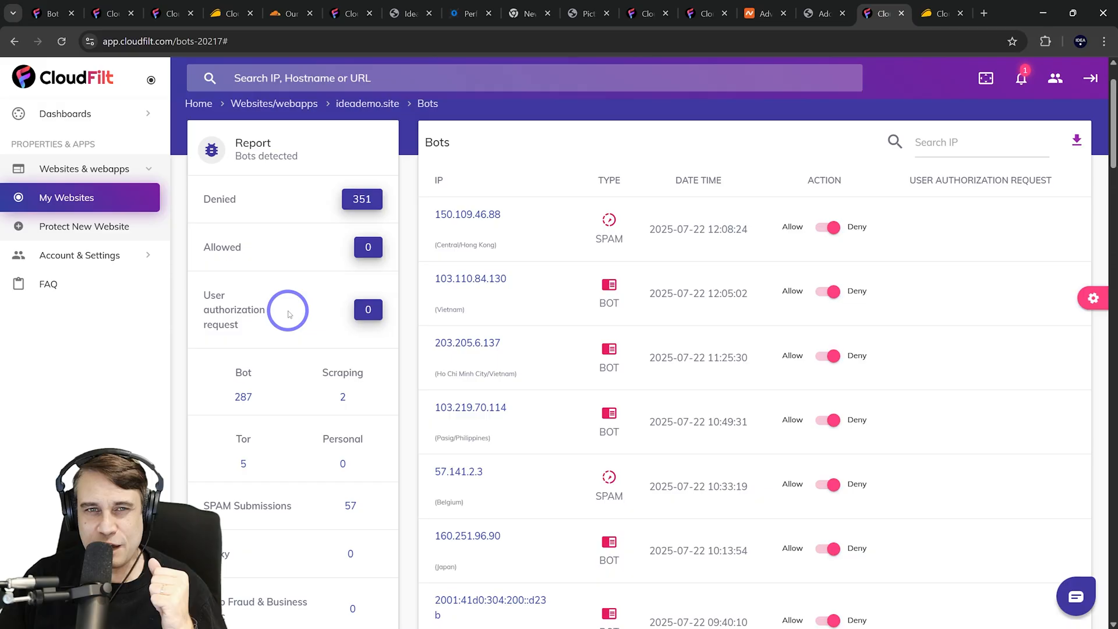
mouse_move(278, 415)
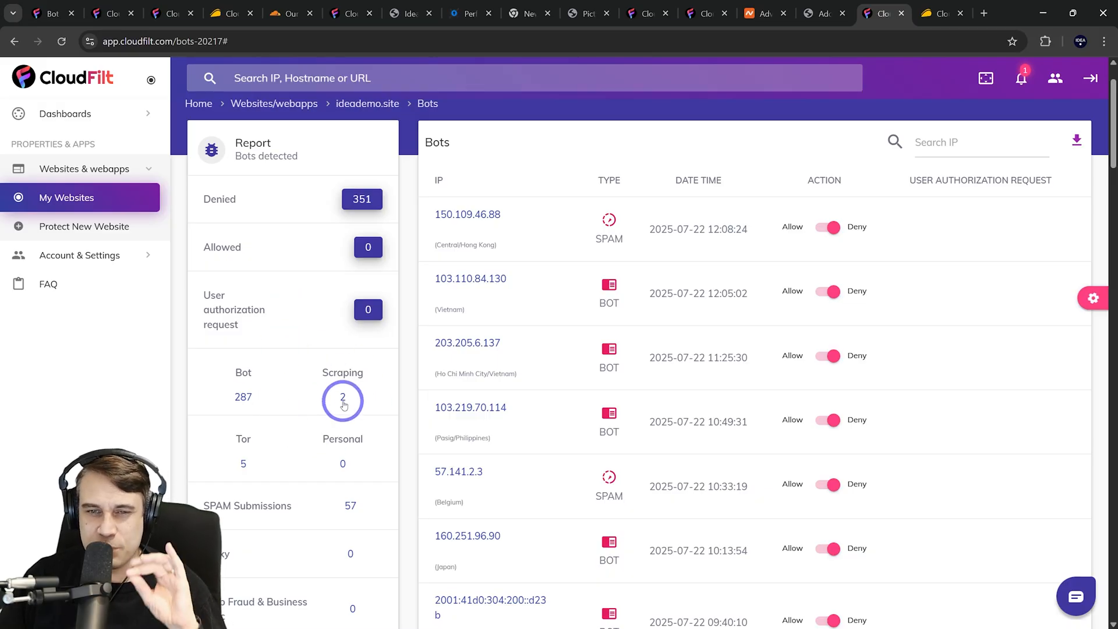
scroll("down", 3)
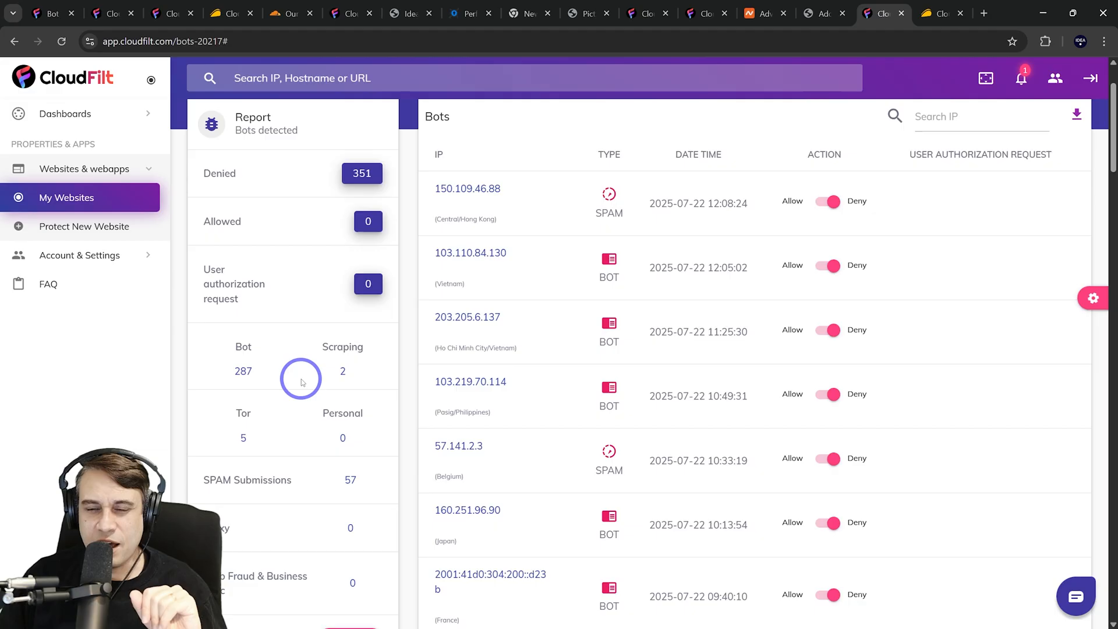
scroll("down", 3)
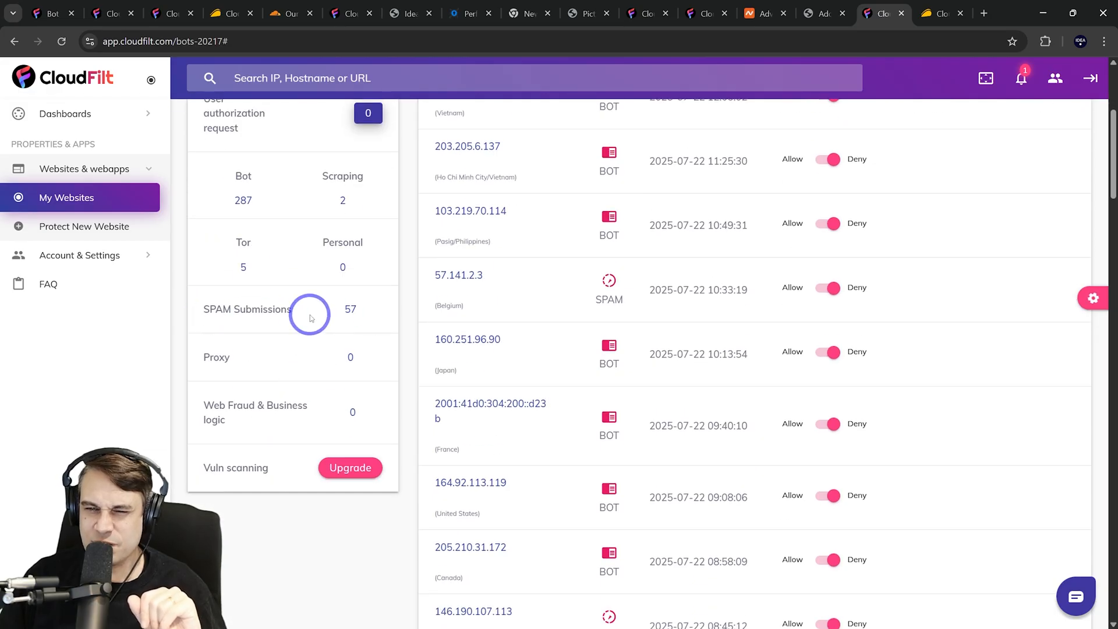
mouse_move(345, 320)
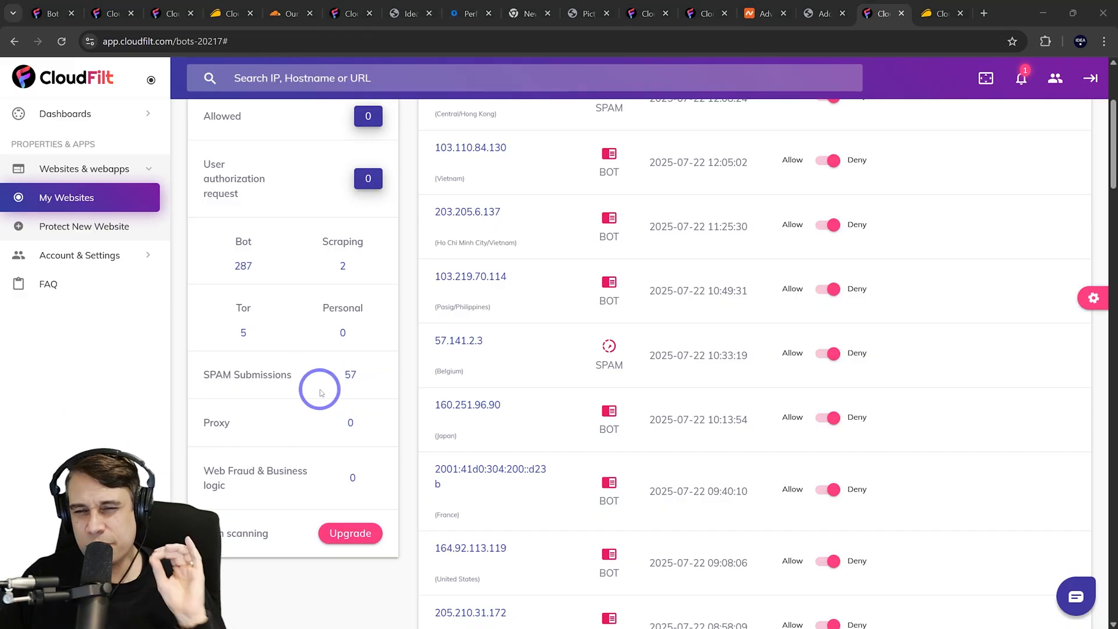
scroll("up", 3)
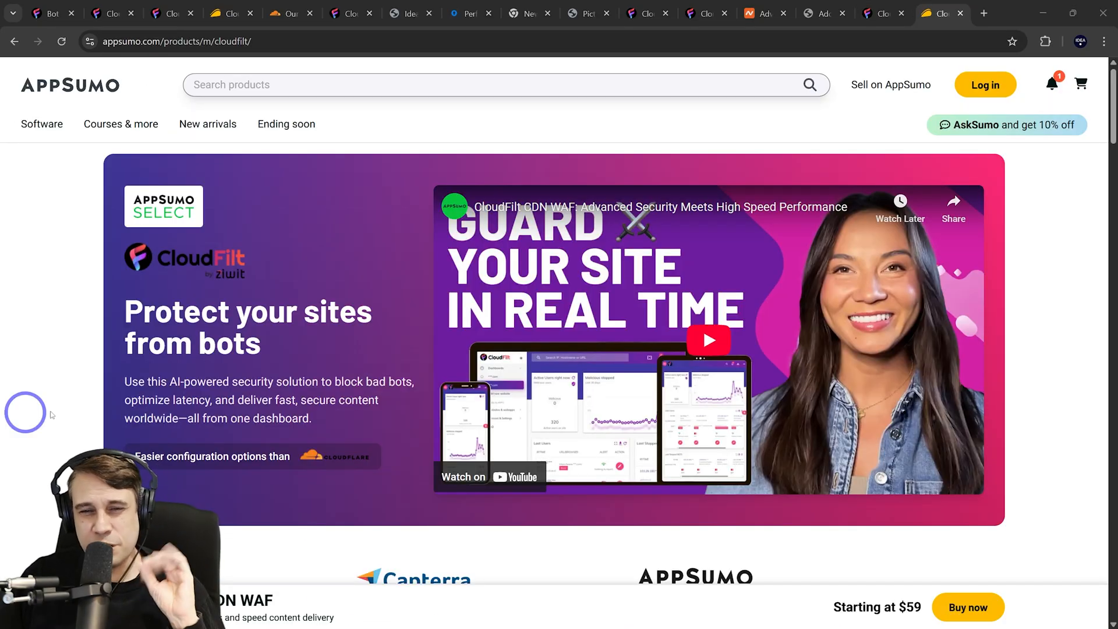
mouse_move(402, 358)
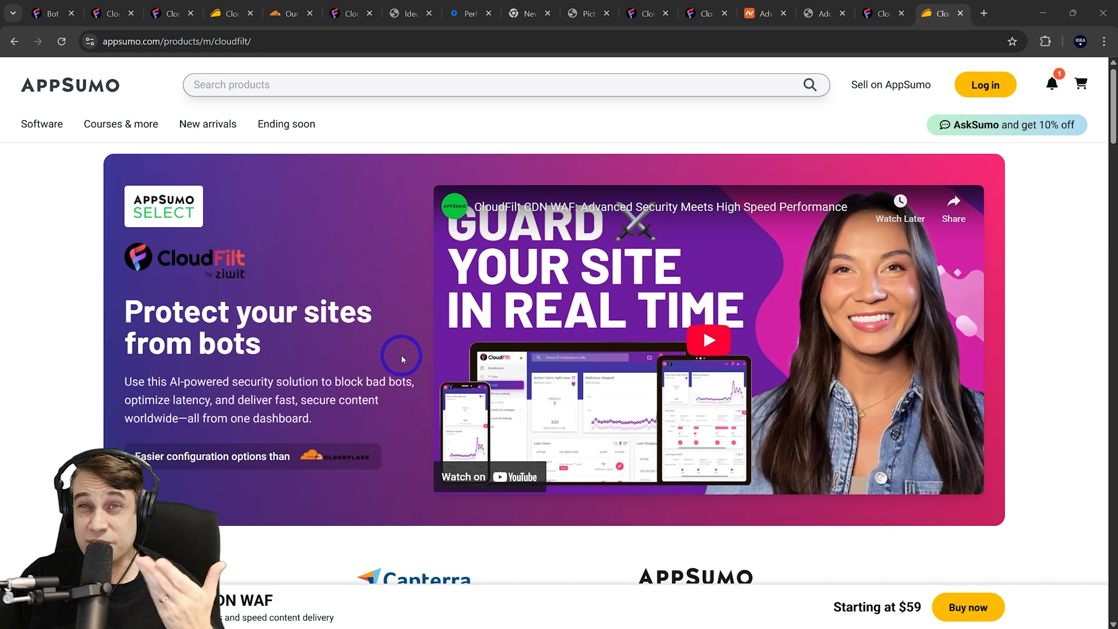
Review CloudFilt's $59–$236 lifetime plans and the security-with-fast-delivery feature details.
scroll("down", 3)
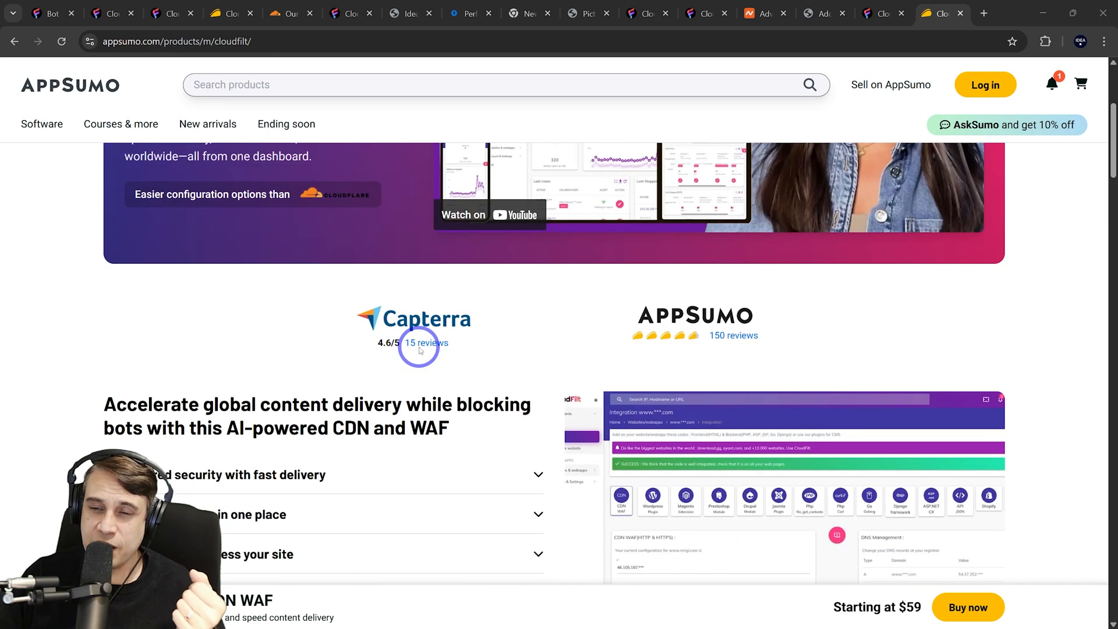
left_click(538, 473)
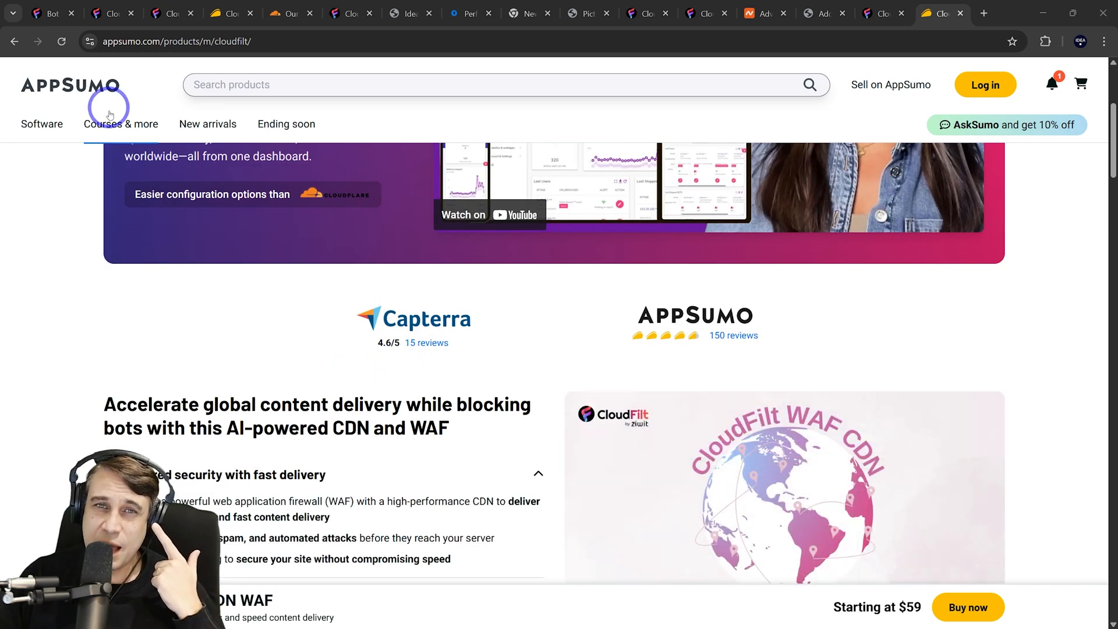
scroll("down", 3)
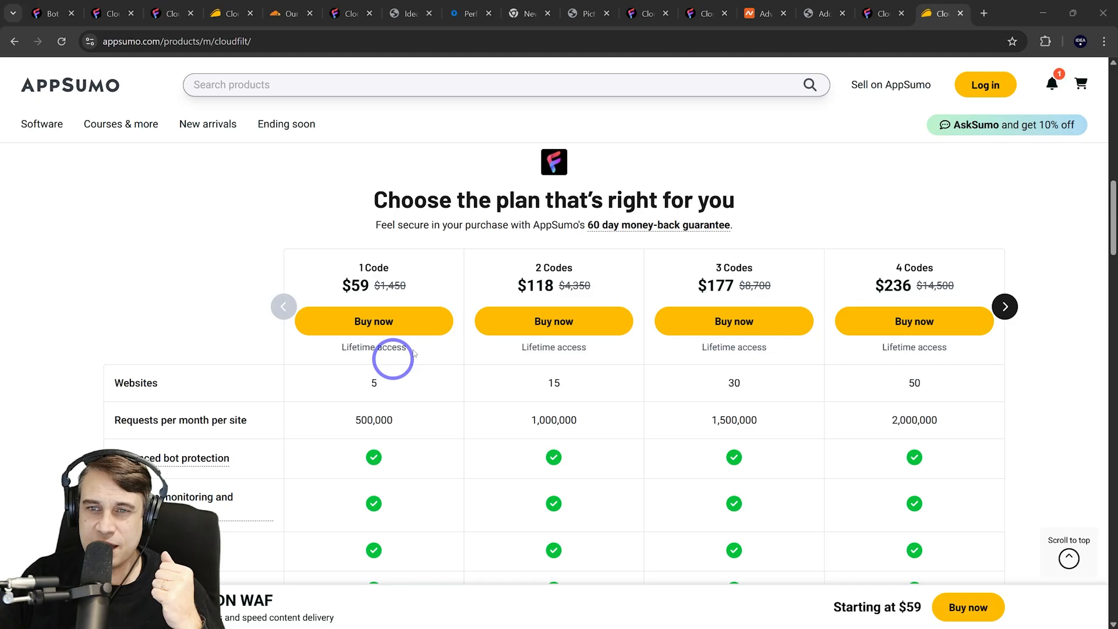
mouse_move(403, 280)
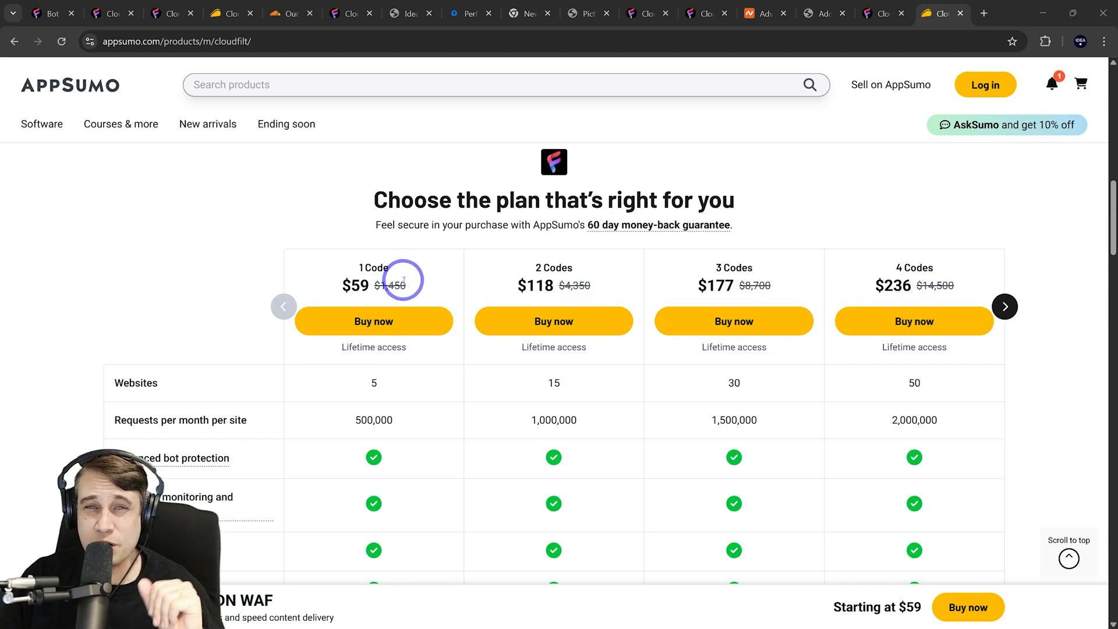
mouse_move(361, 393)
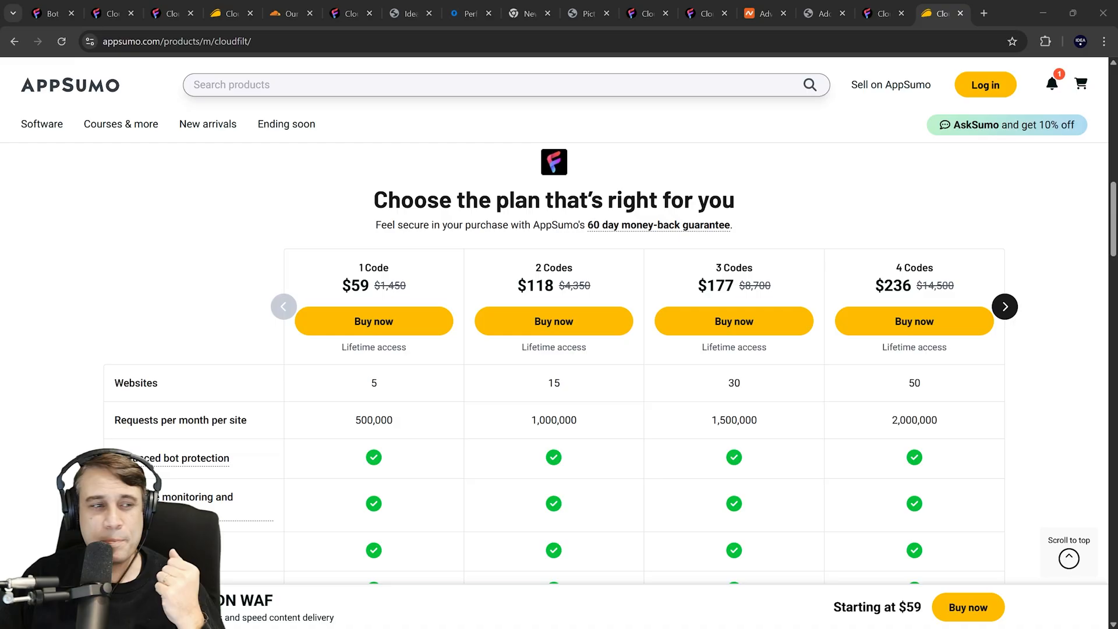
scroll("up", 3)
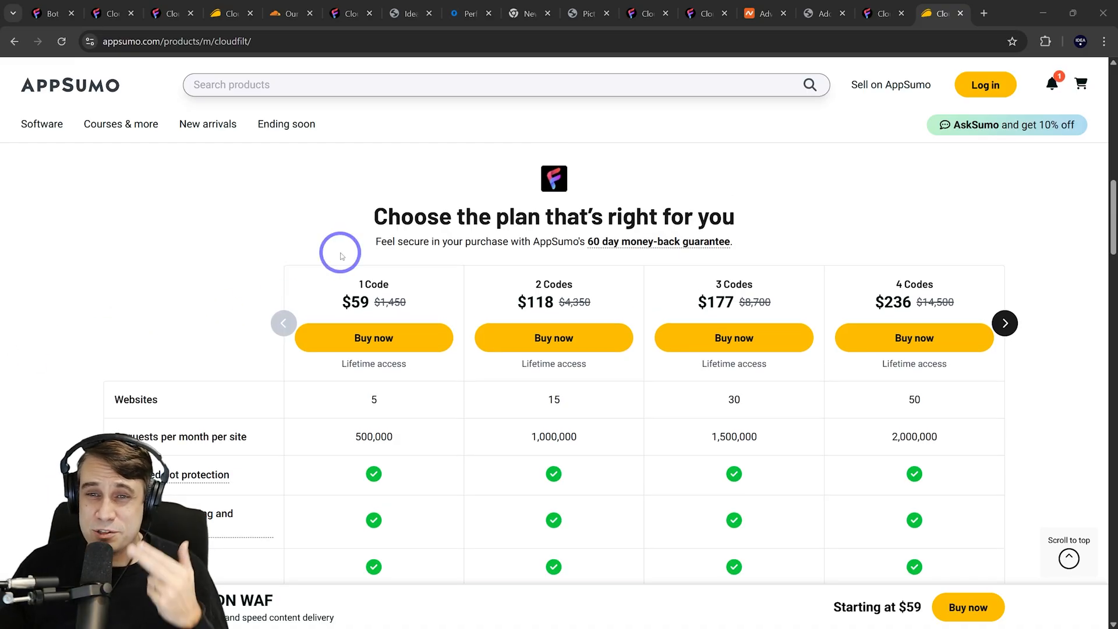
Bring up Cloudflare's Free, $20, $200 and Custom monthly tiers for comparison.
left_click(290, 13)
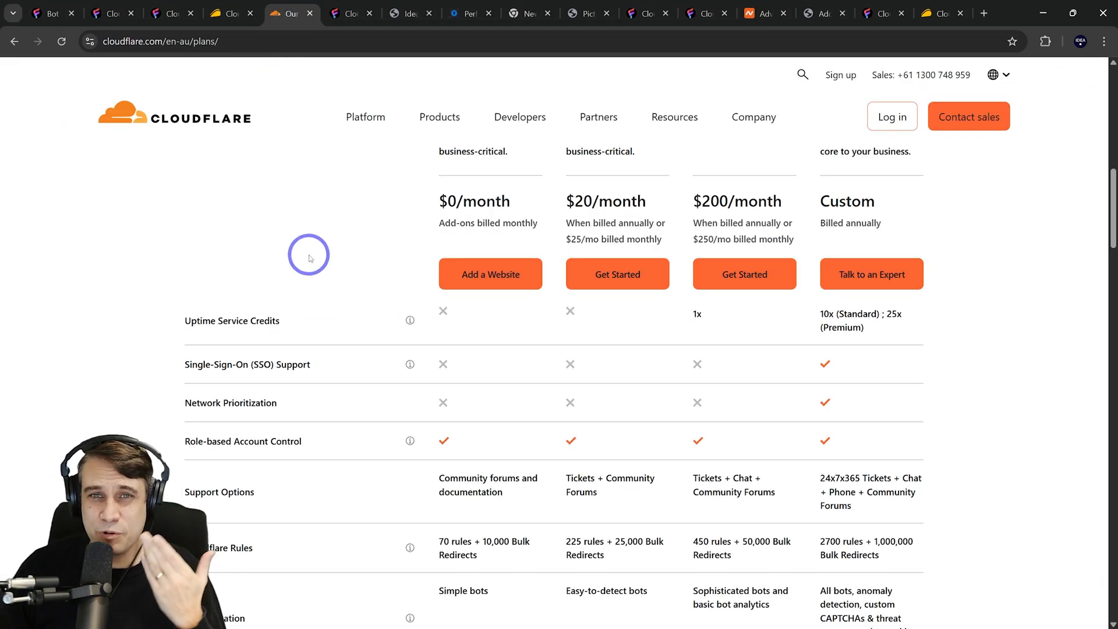
scroll("up", 3)
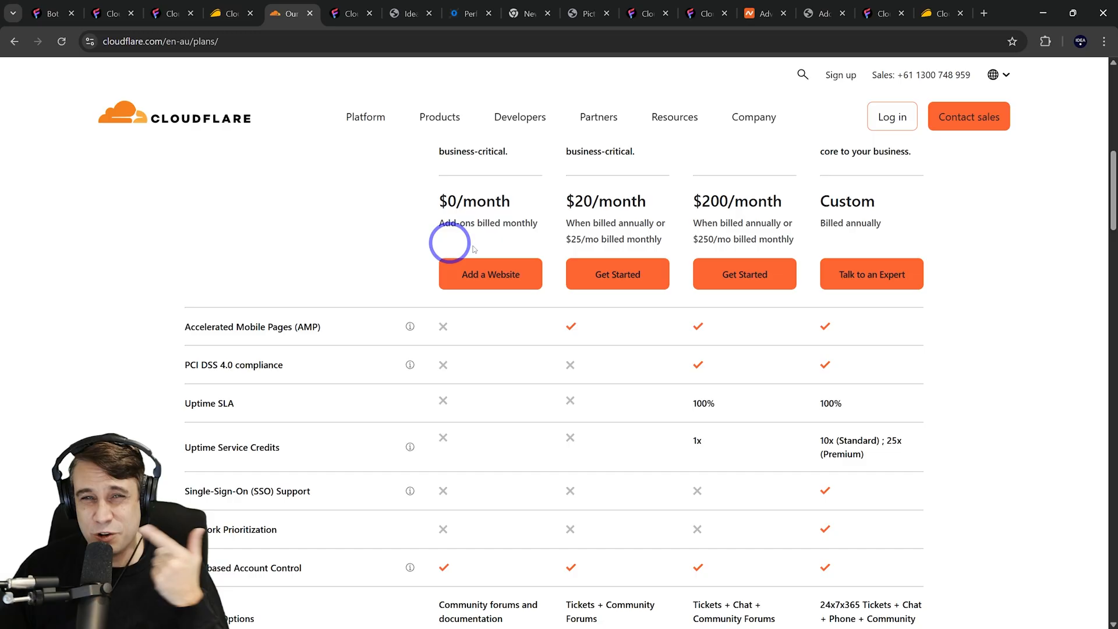
mouse_move(702, 230)
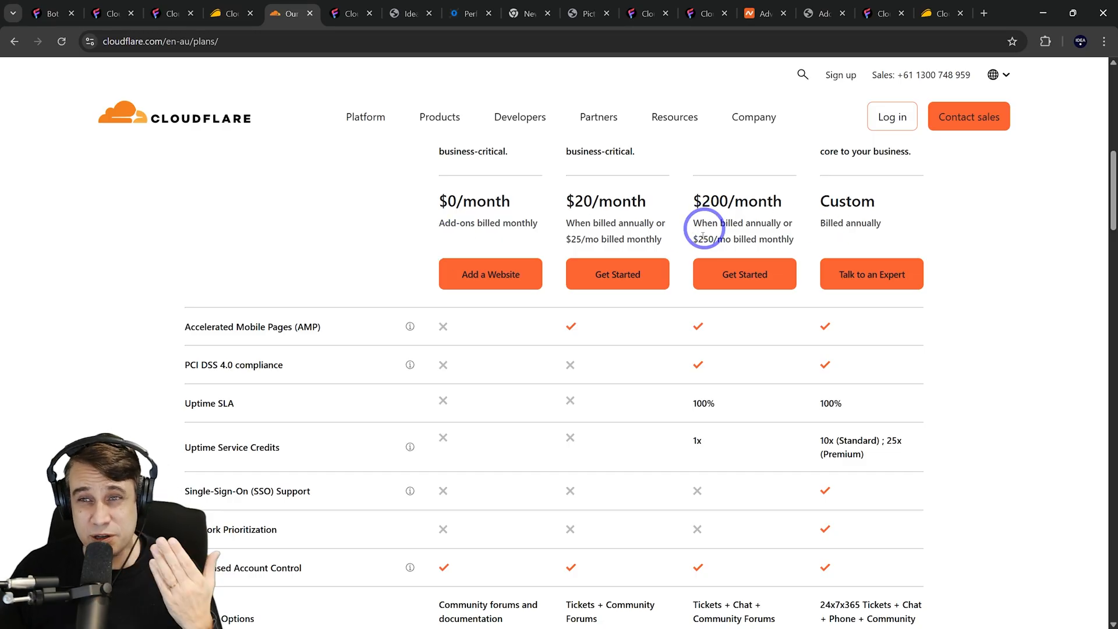
Review CloudFilt's per-tier limits of 5–50 websites and 500,000–2,000,000 requests per site.
left_click(941, 13)
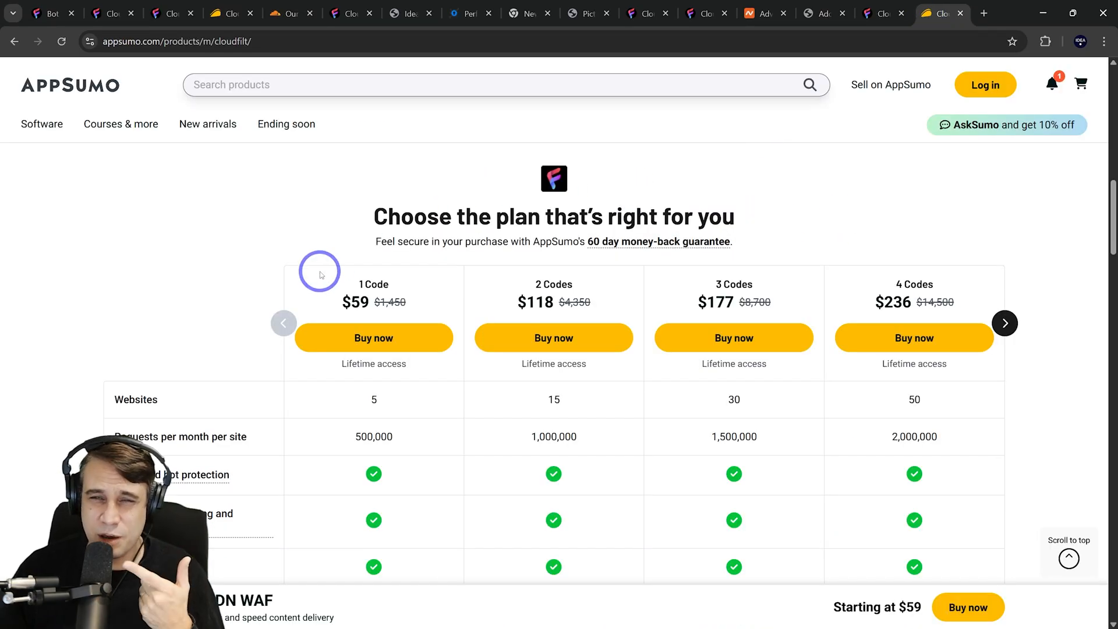
scroll("down", 3)
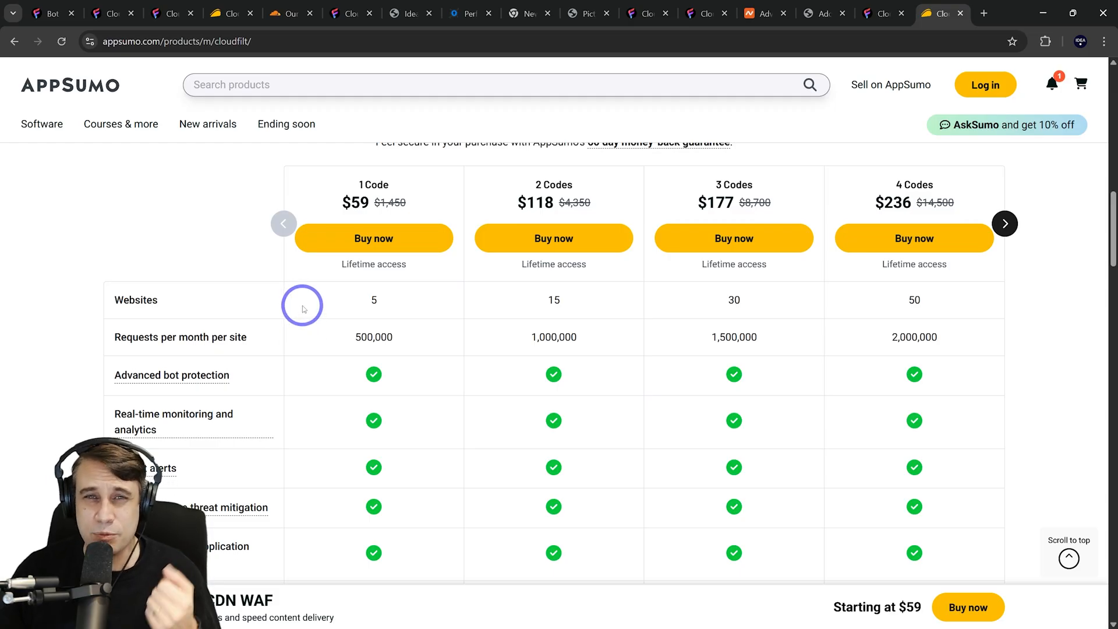
mouse_move(190, 253)
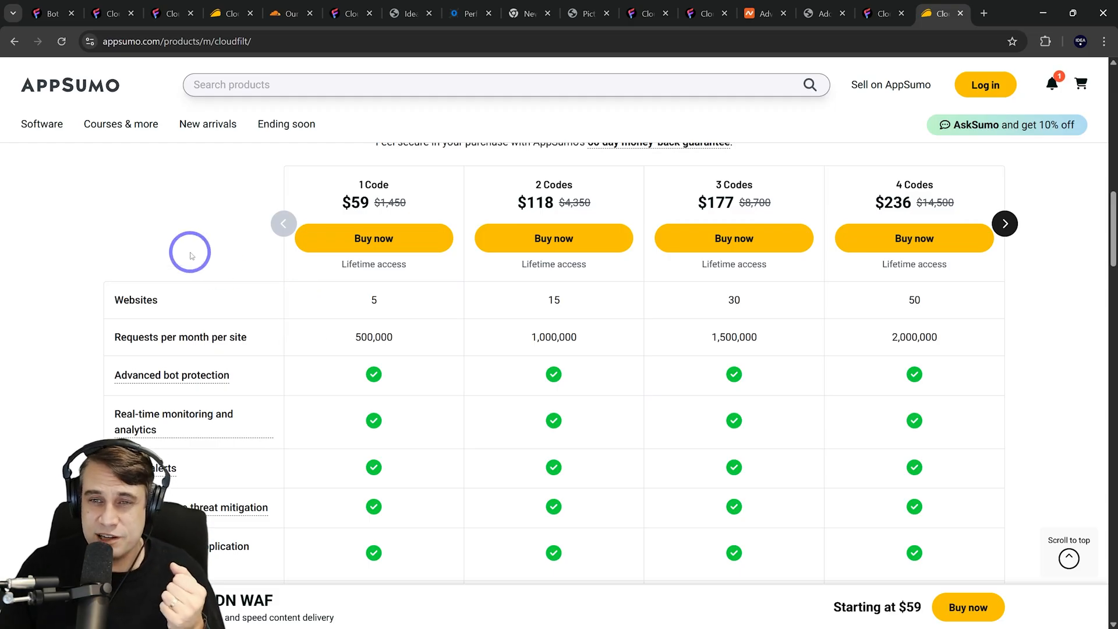